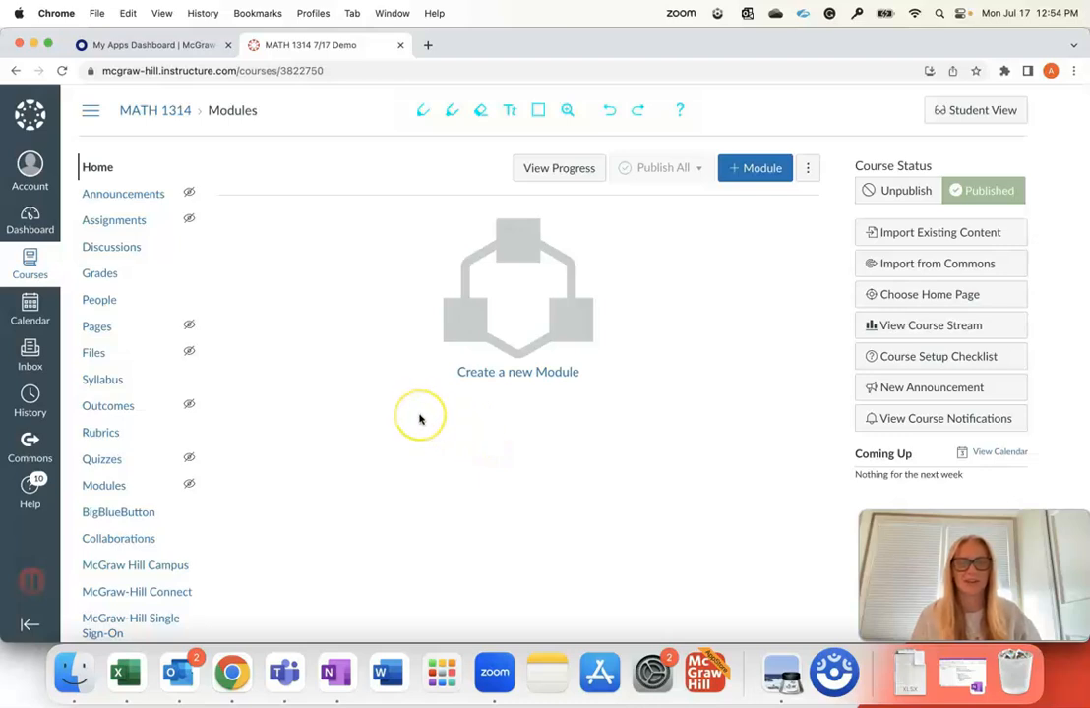
mouse_move(320, 417)
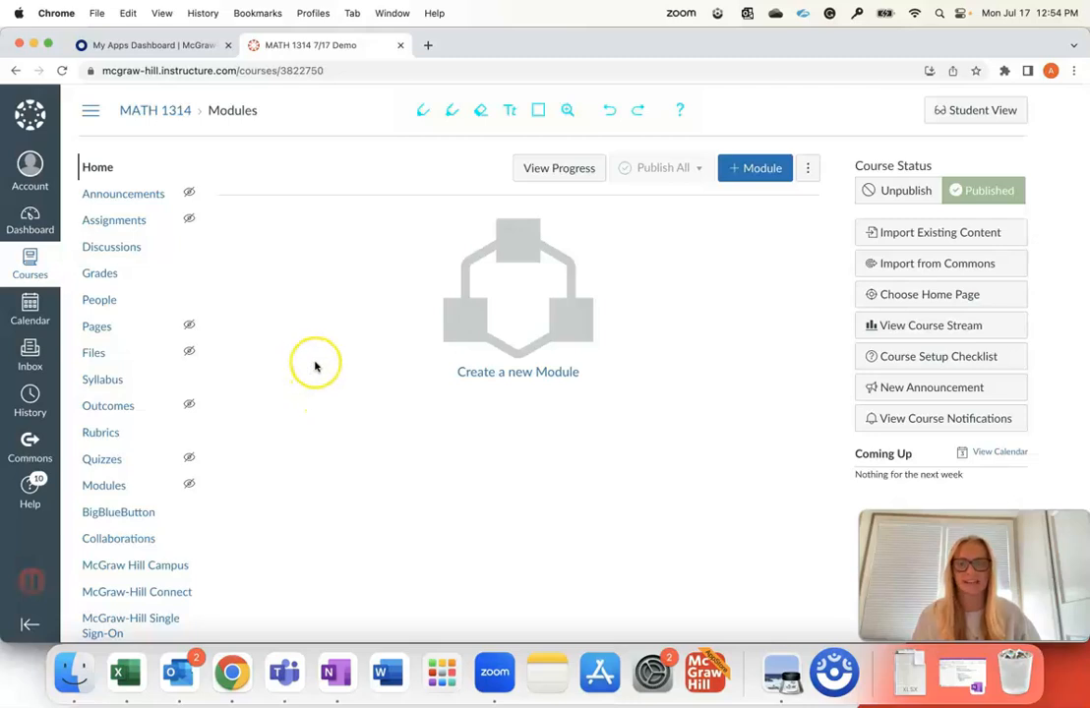
mouse_move(352, 187)
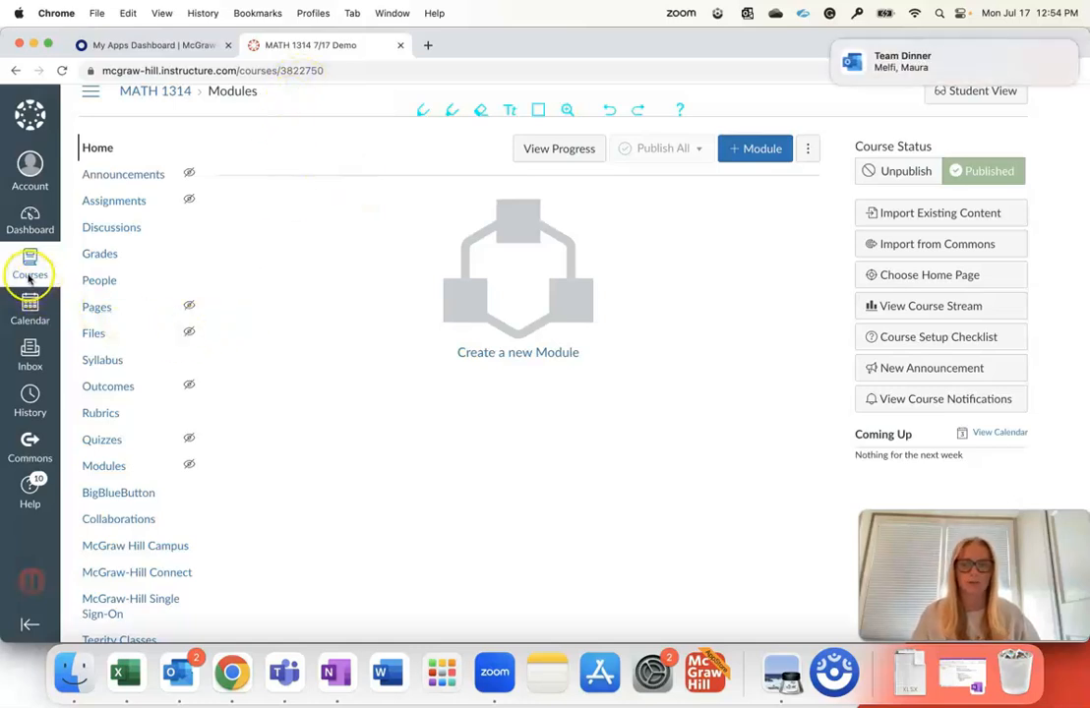
Glance at the published courses list, then go to the MATH 1314 7/17 Demo course Settings page.
left_click(30, 265)
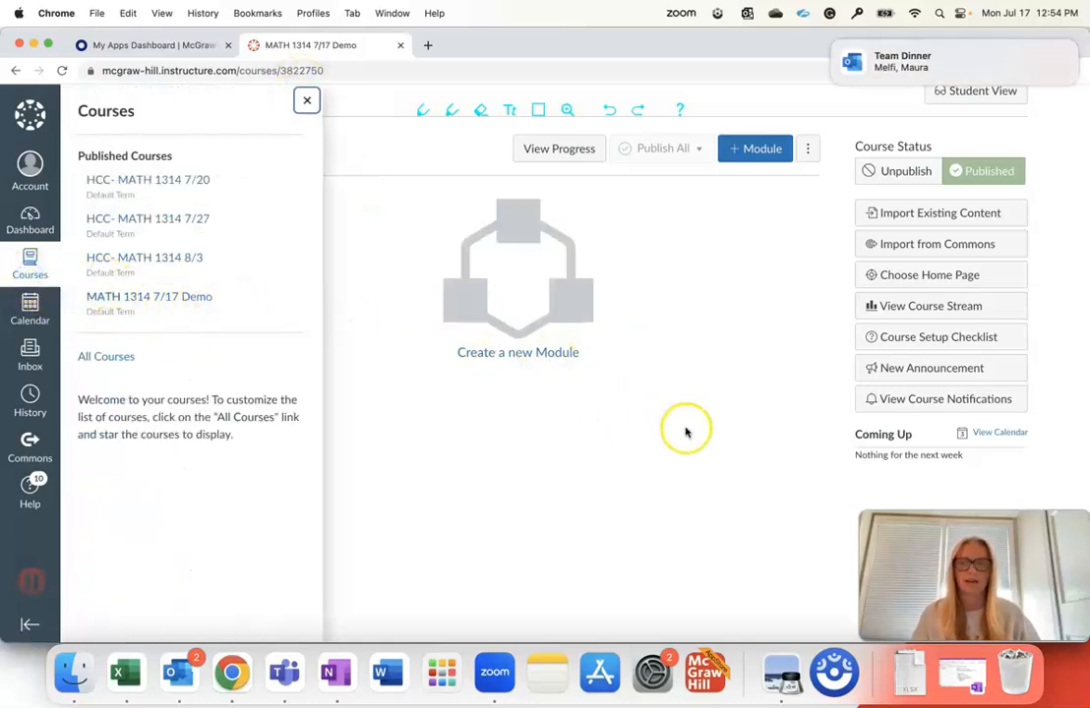
left_click(307, 100)
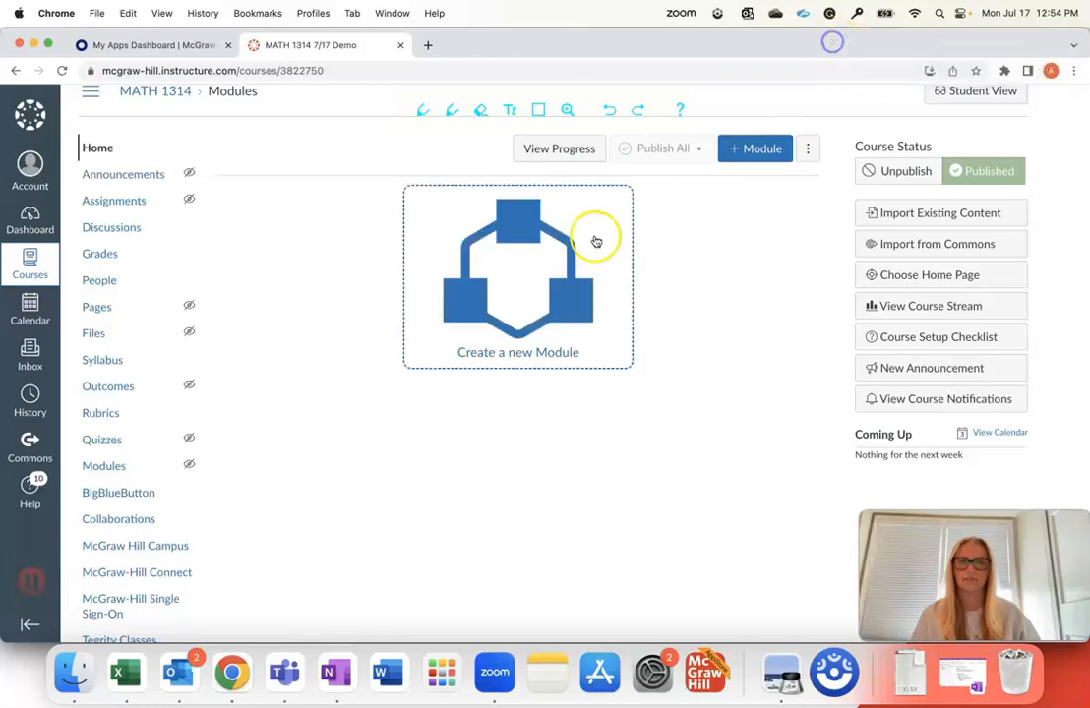
scroll("down", 3)
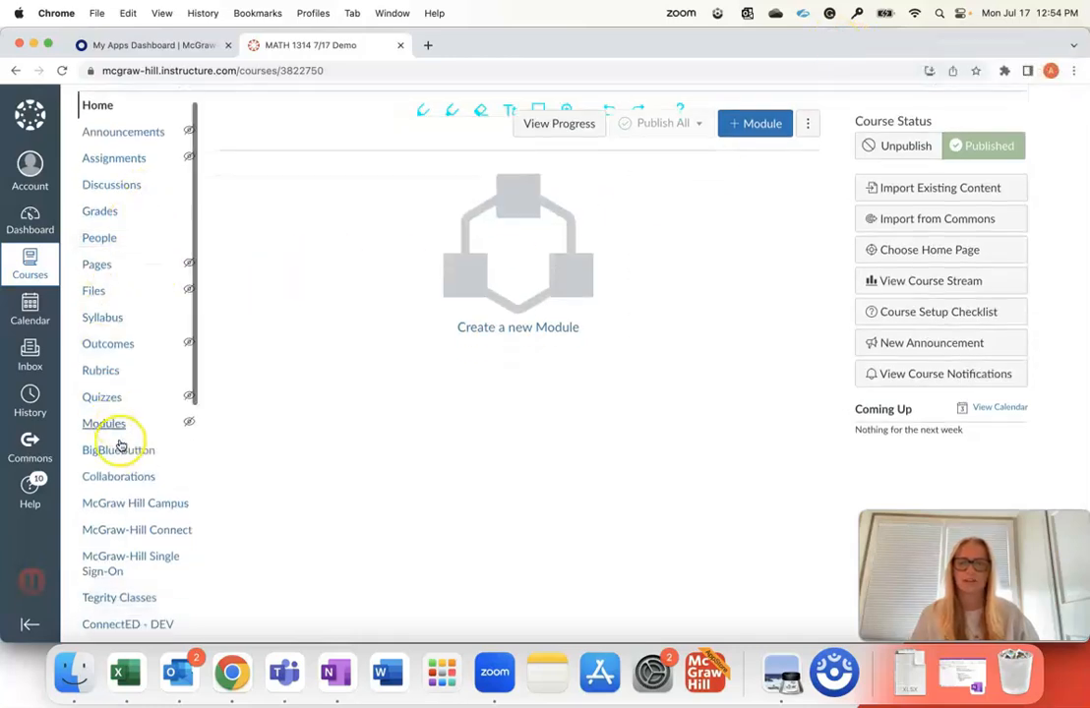
scroll("down", 3)
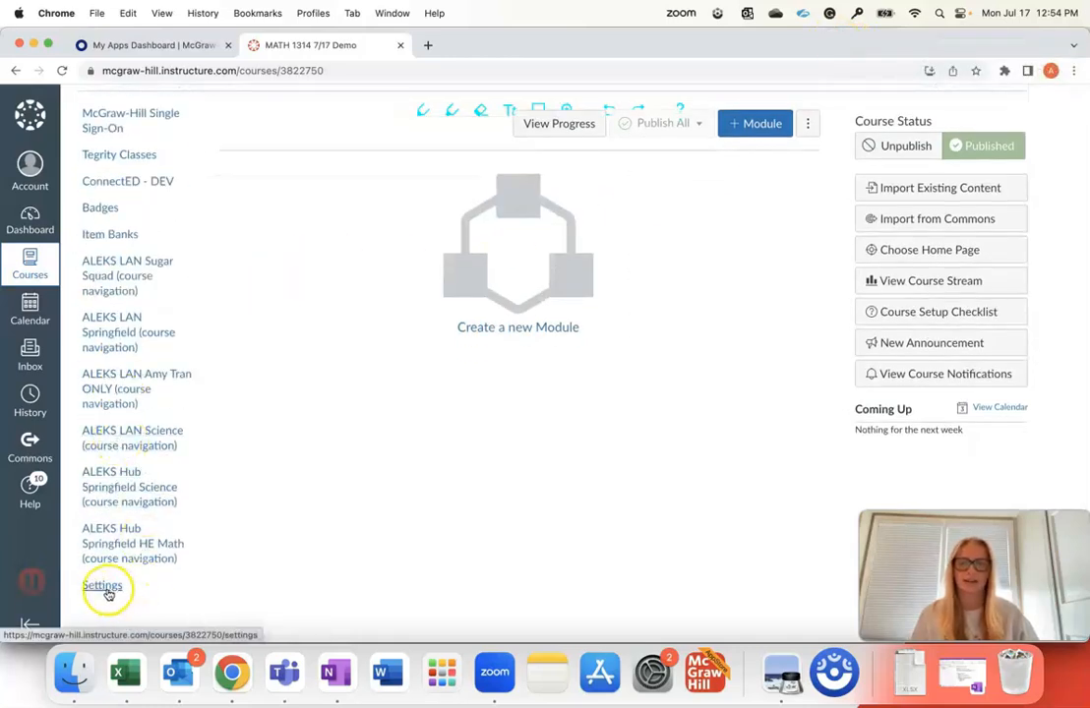
left_click(103, 586)
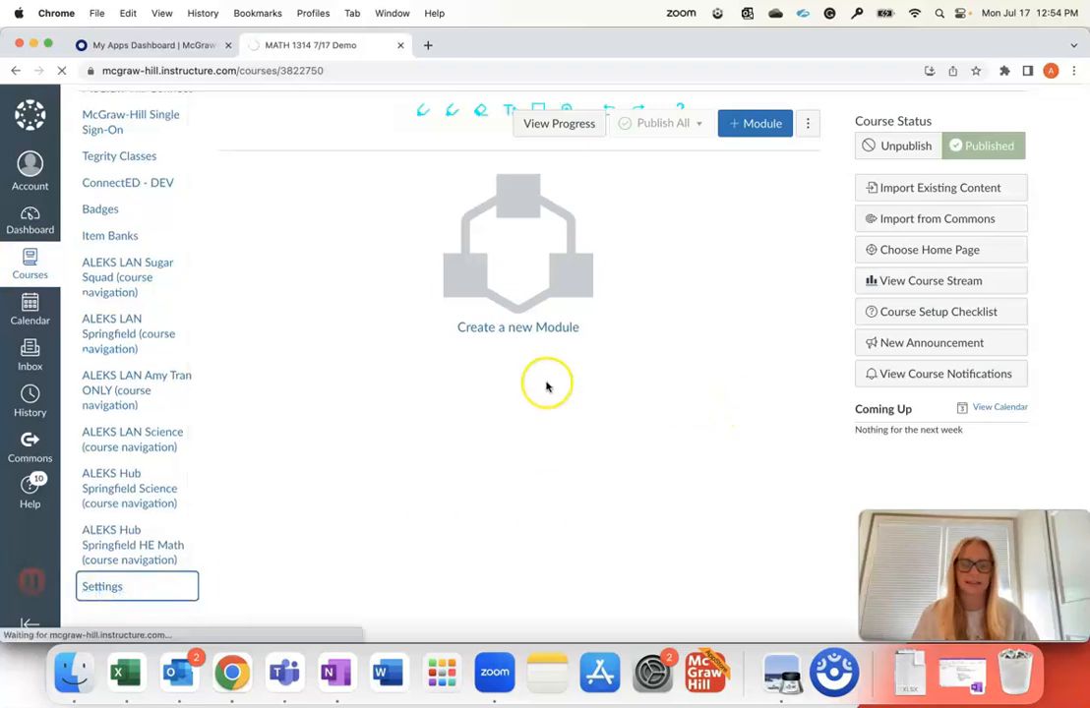
On the Navigation tab, drag ALEKS Internal--Demo Deep Link up under Announcements.
left_click(102, 586)
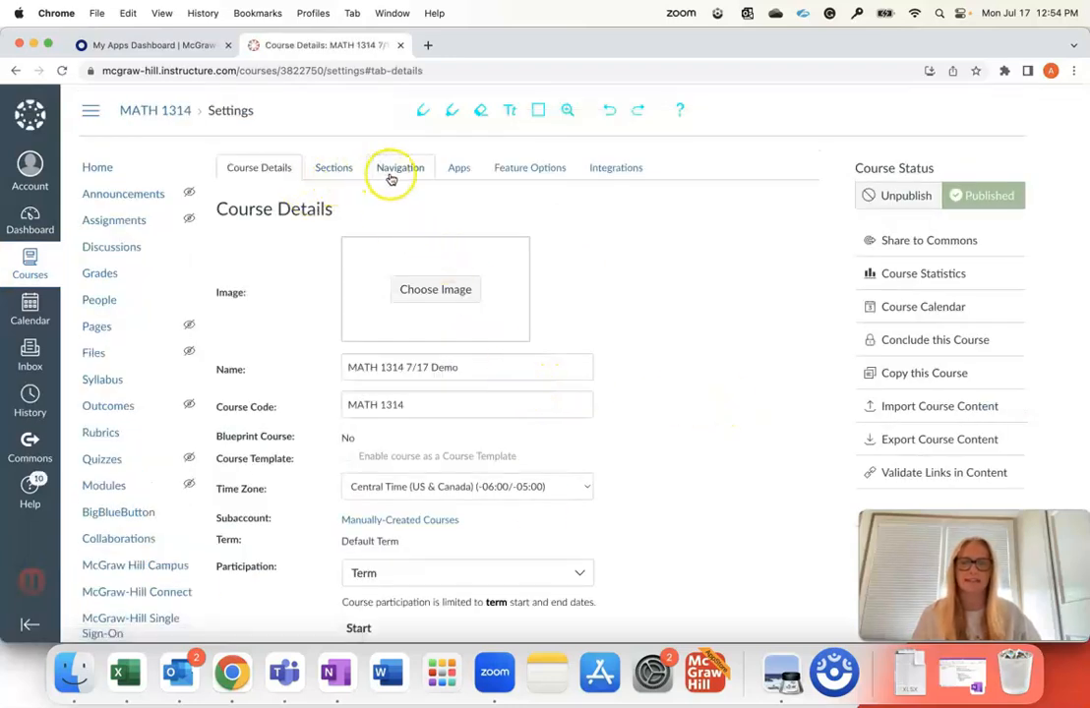
left_click(399, 167)
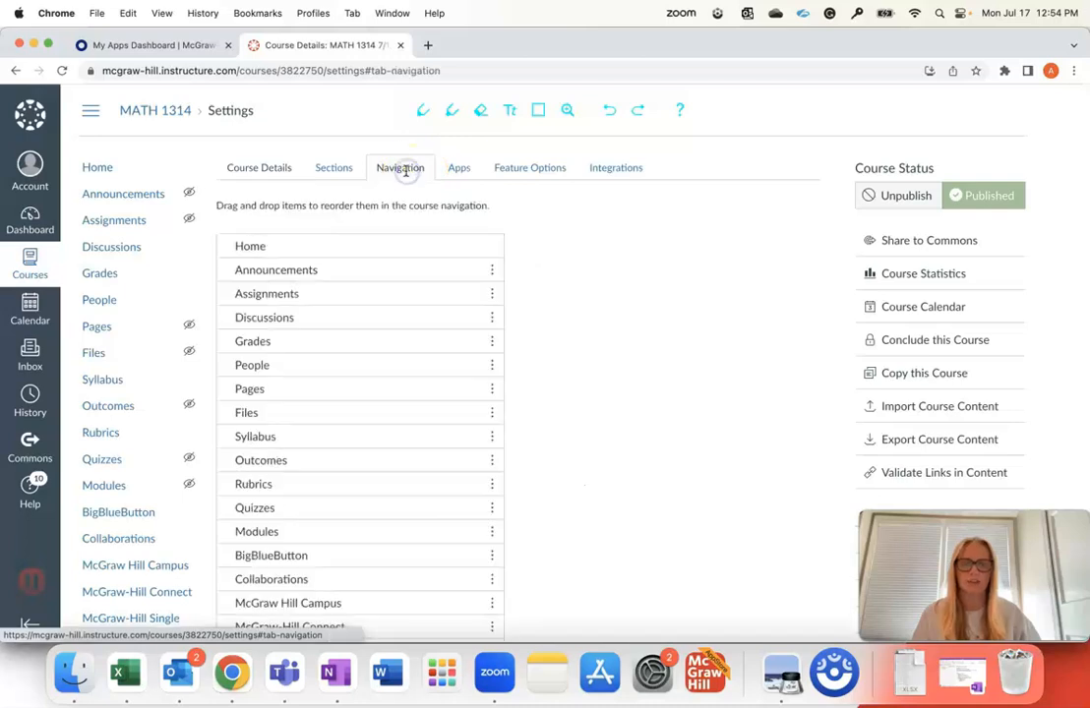
scroll("down", 3)
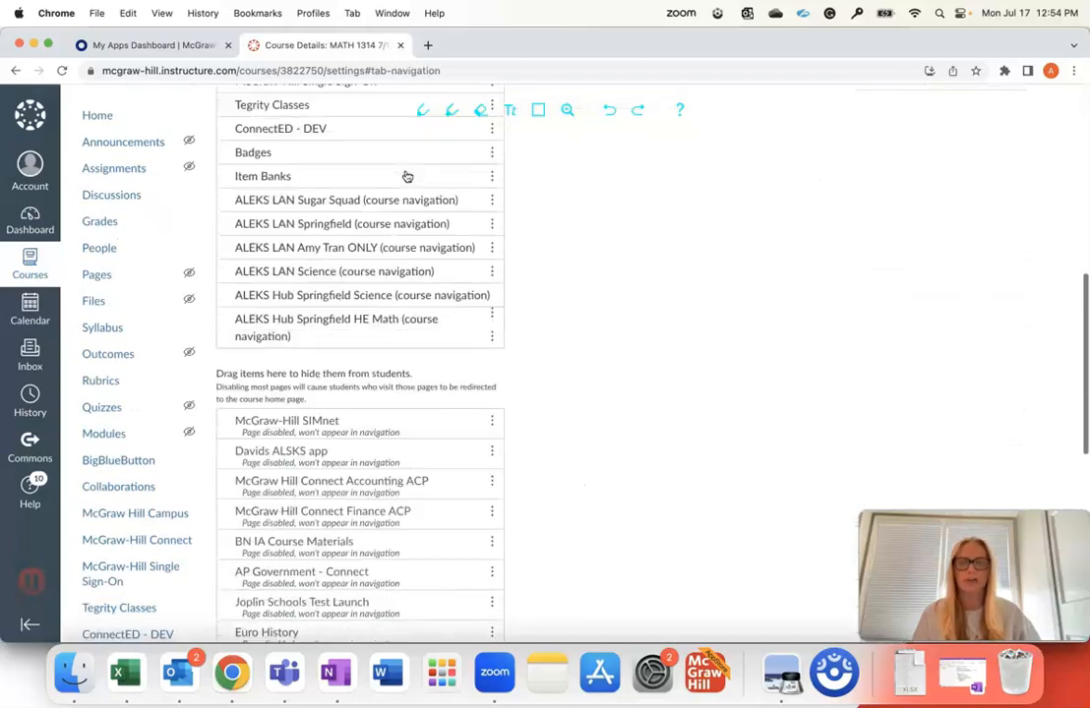
scroll("down", 3)
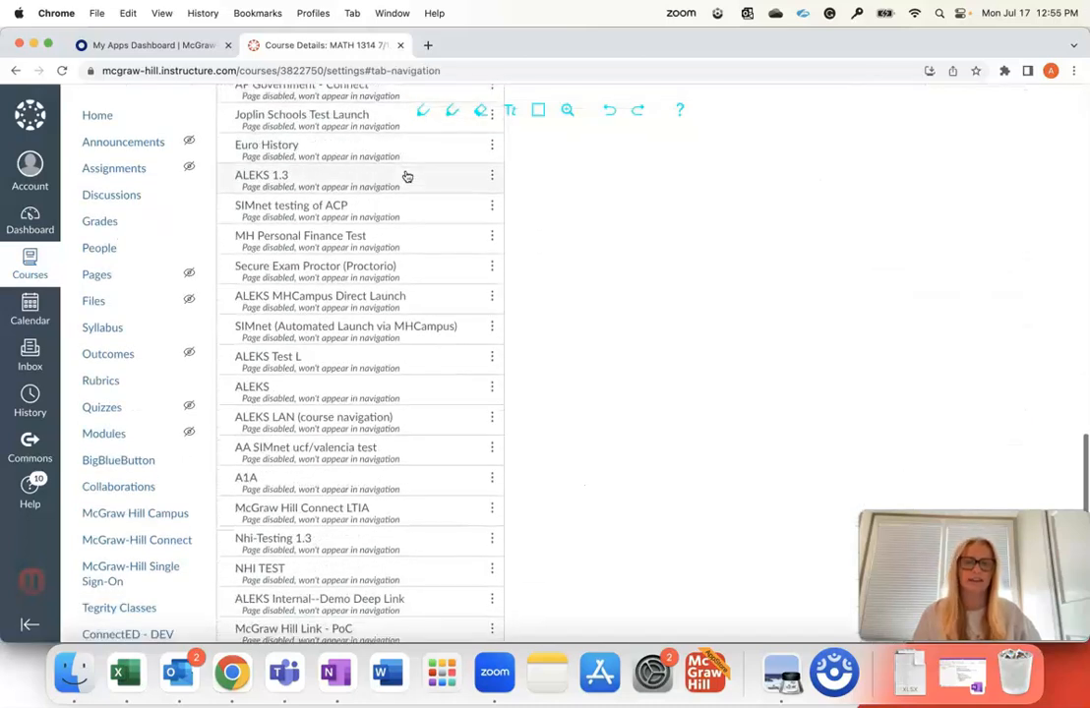
scroll("down", 3)
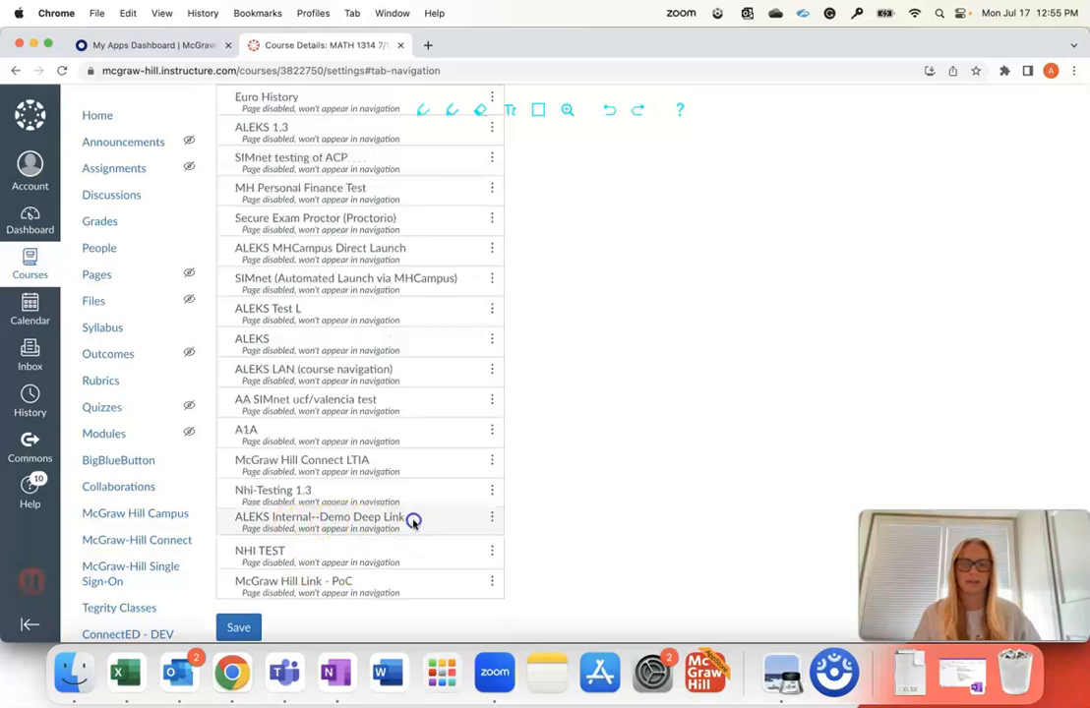
scroll("down", 3)
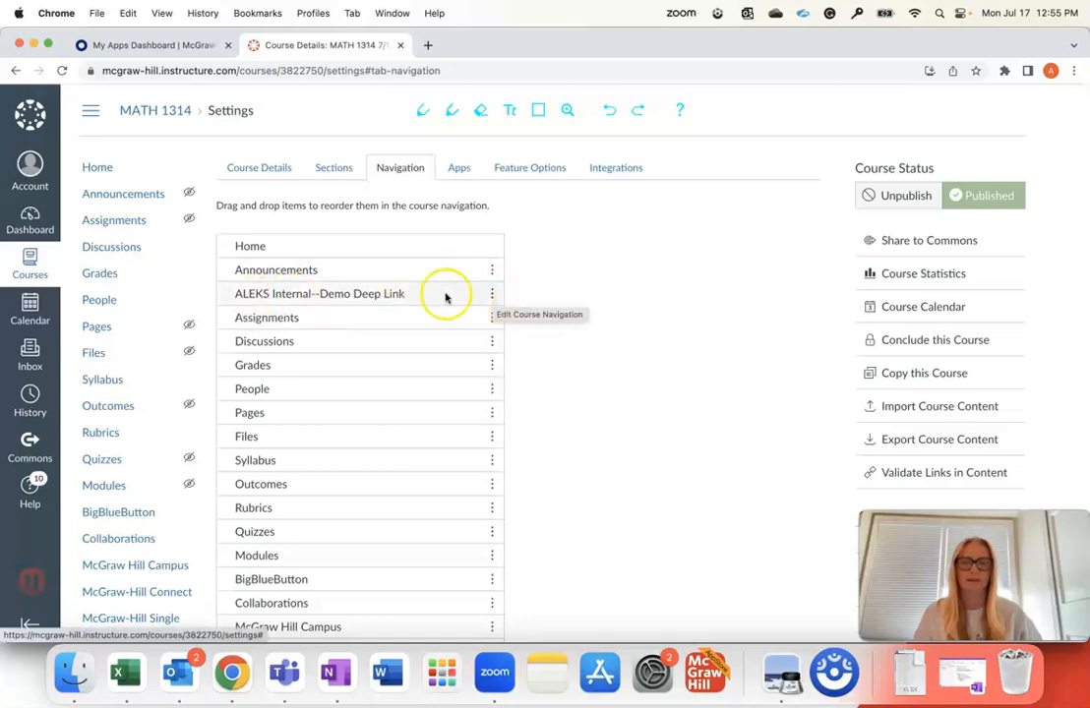
mouse_move(354, 317)
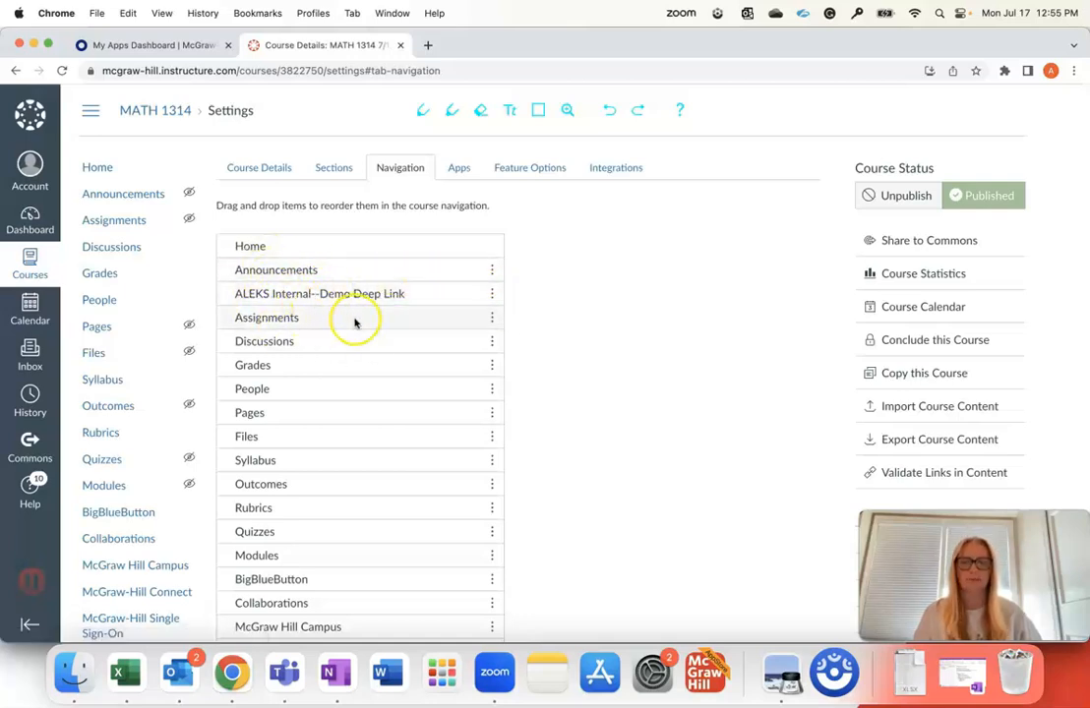
scroll("down", 3)
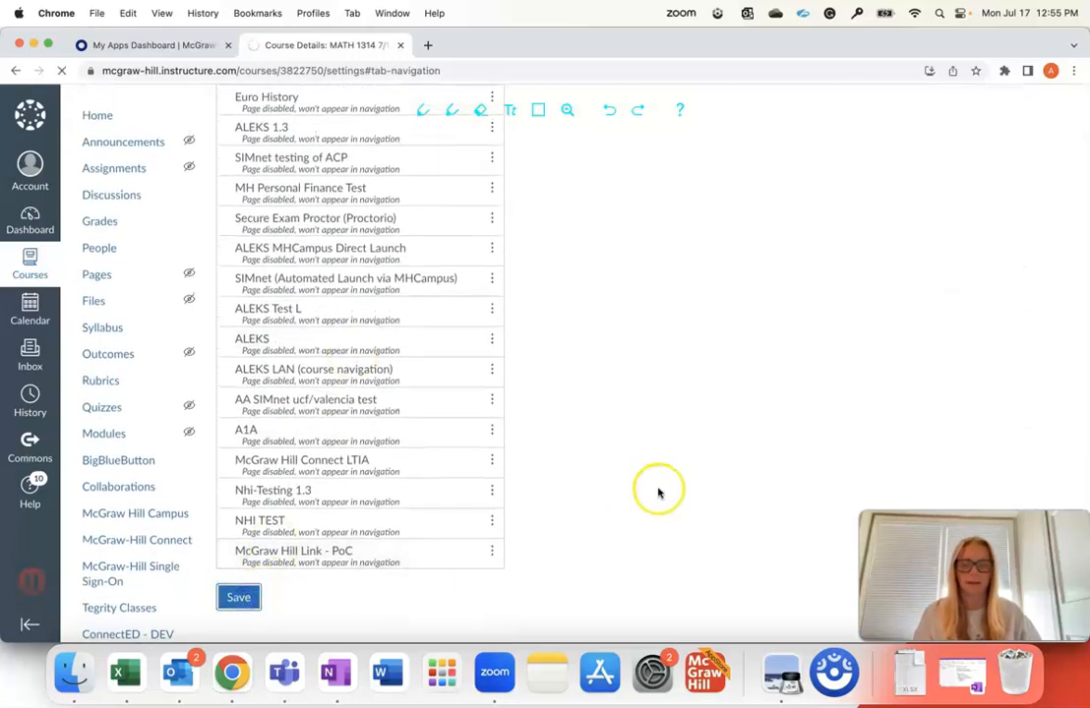
Save the course navigation and launch the ALEKS Internal--Demo Deep Link from the course menu.
left_click(260, 167)
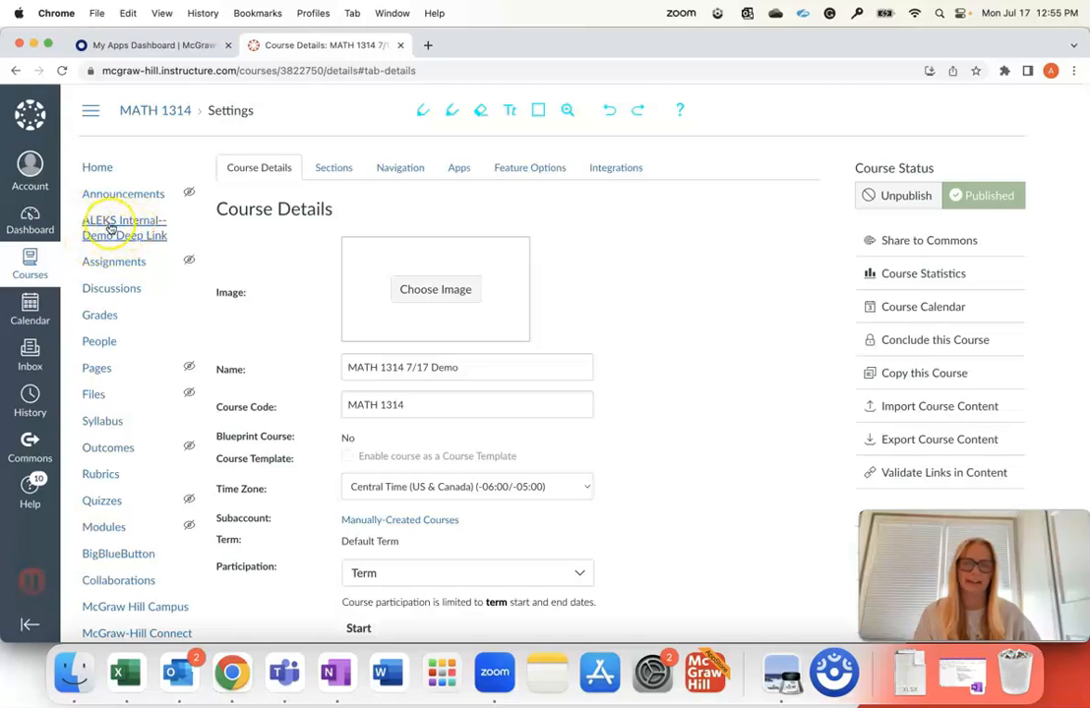
mouse_move(123, 234)
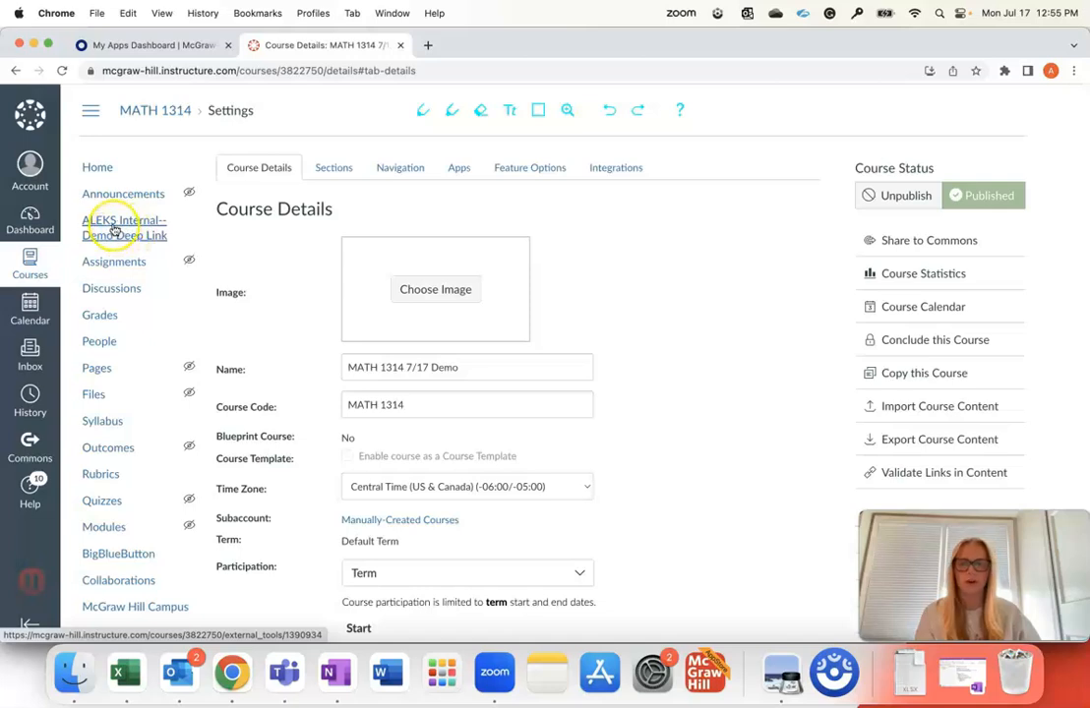
left_click(126, 228)
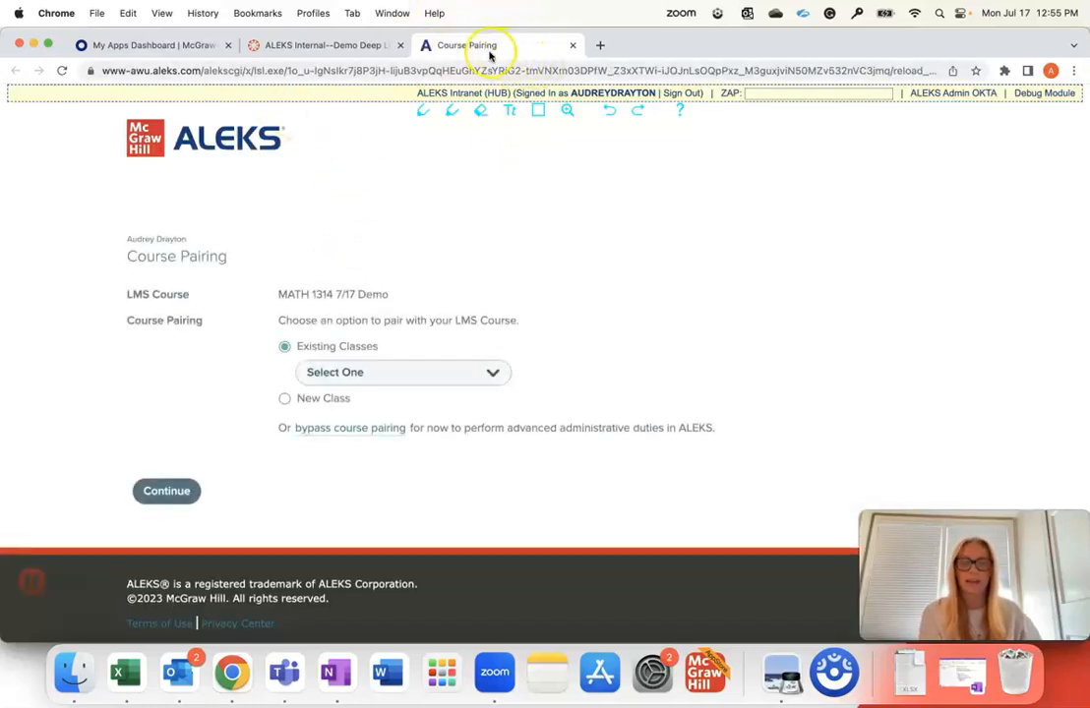
mouse_move(493, 207)
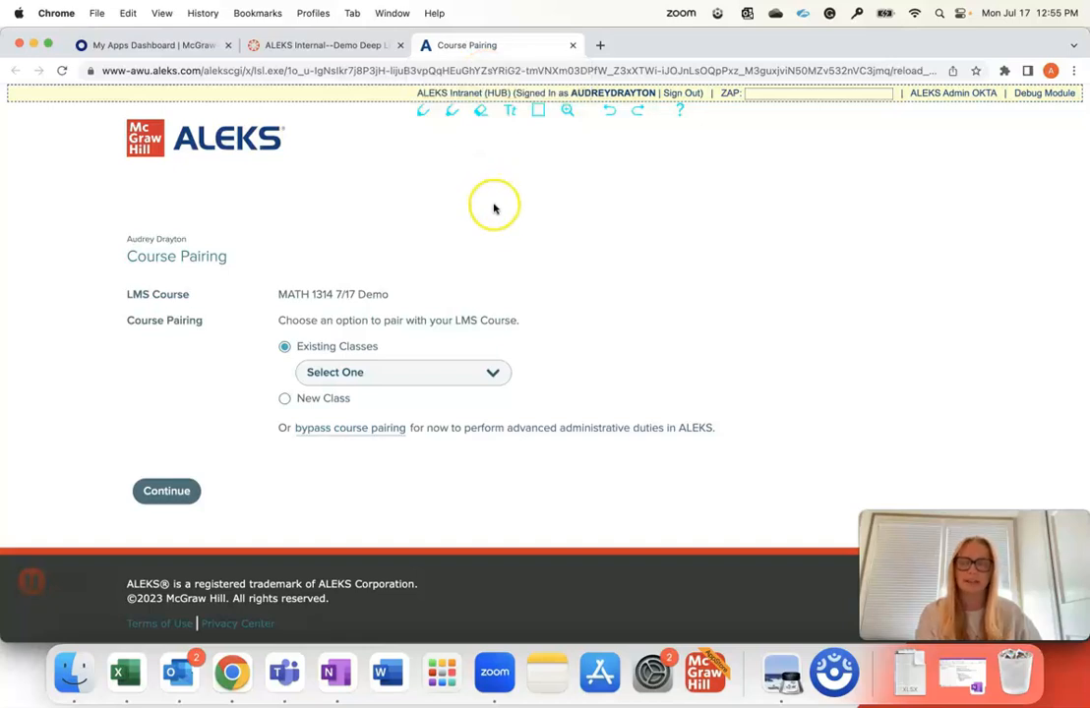
mouse_move(461, 234)
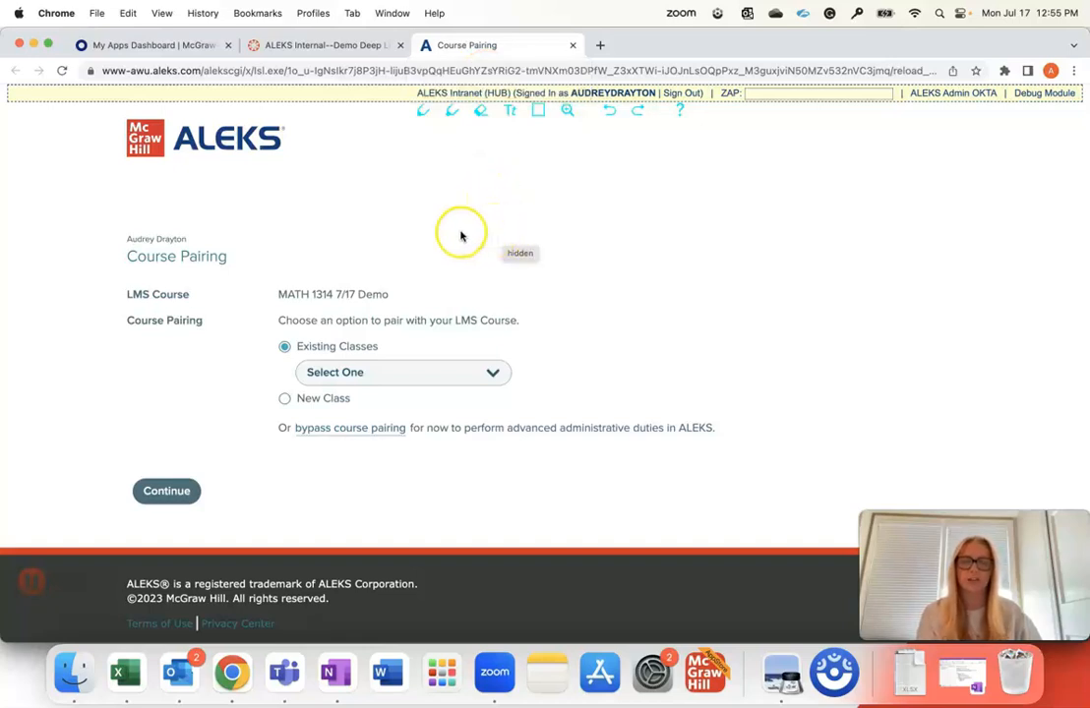
mouse_move(448, 260)
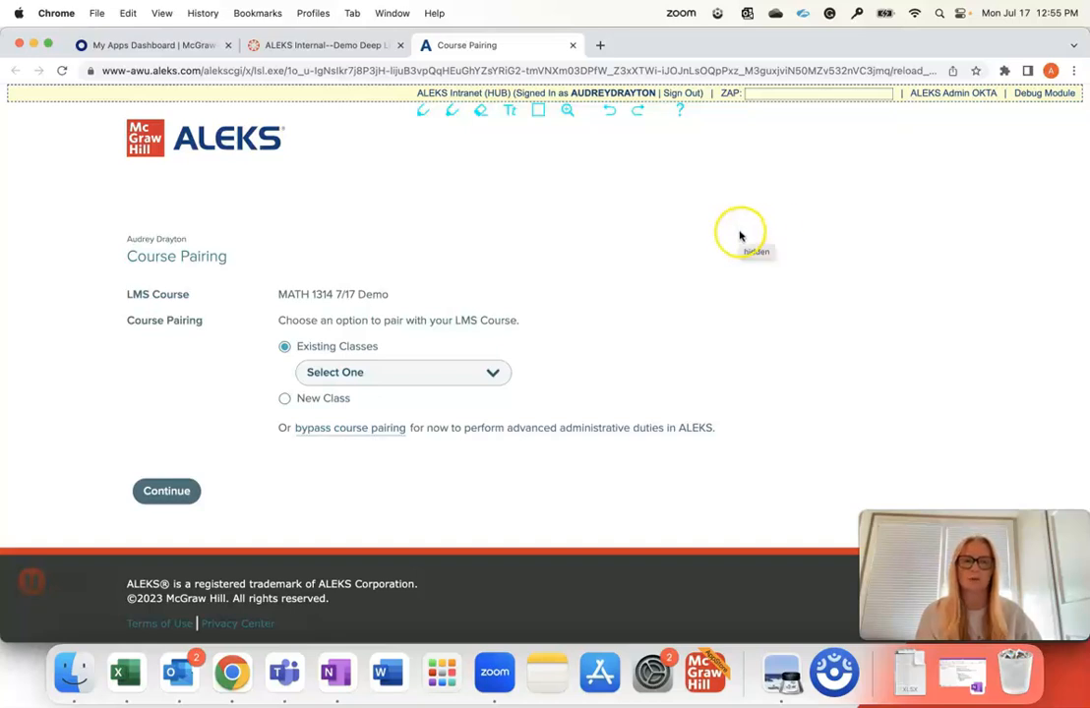
mouse_move(547, 306)
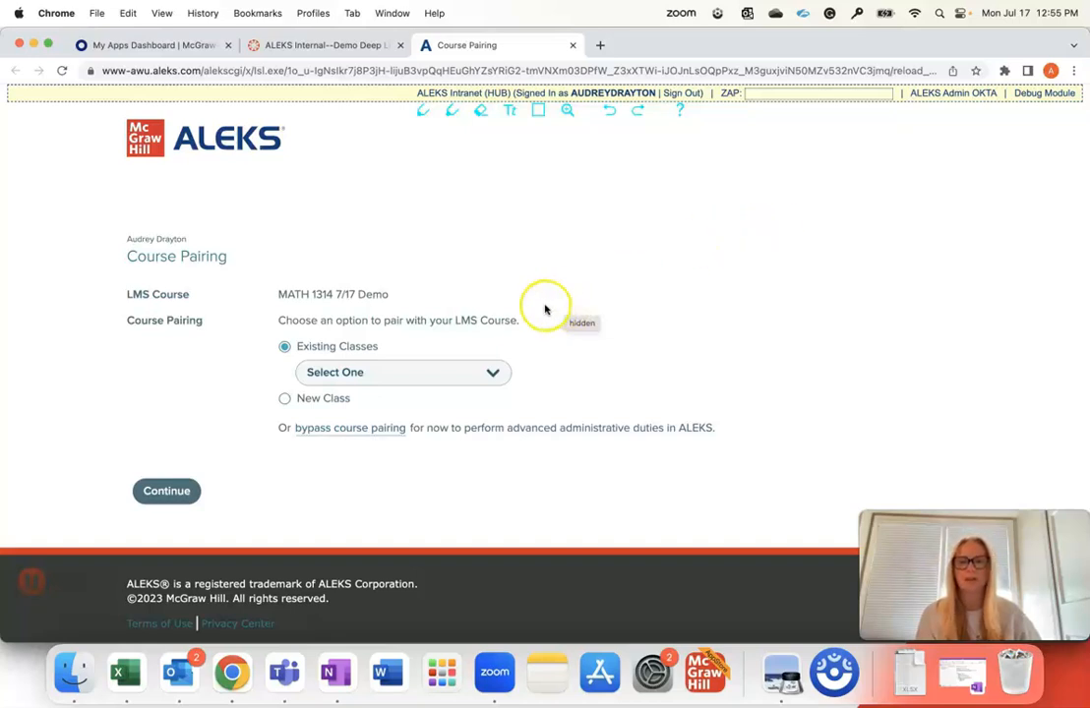
mouse_move(220, 386)
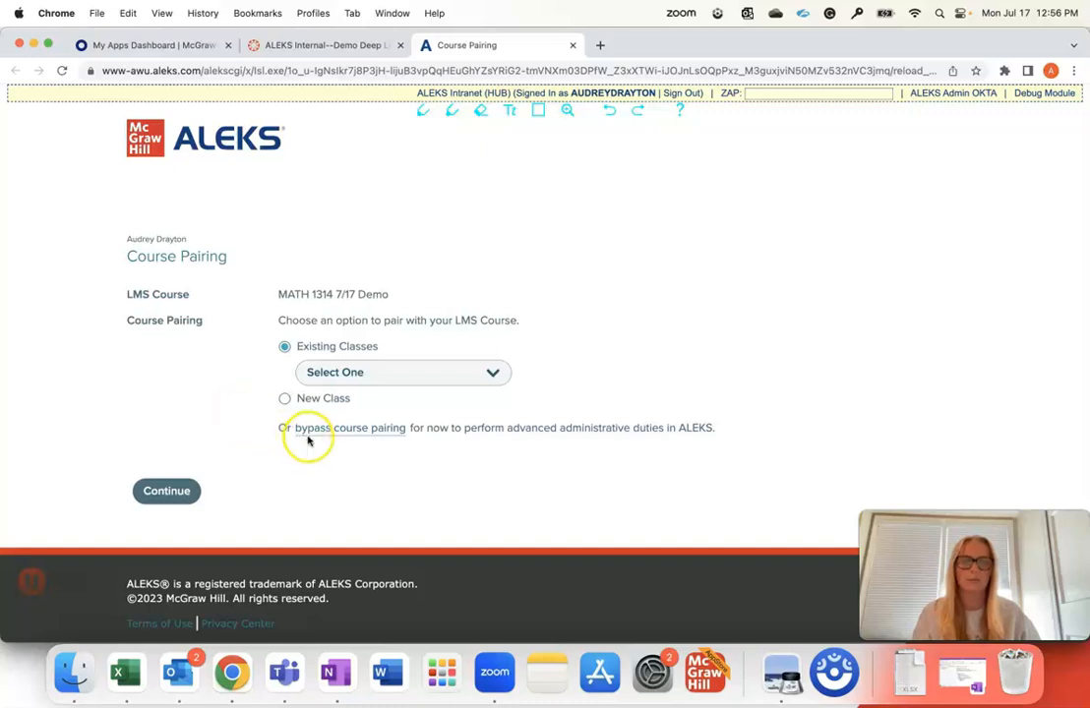
mouse_move(232, 305)
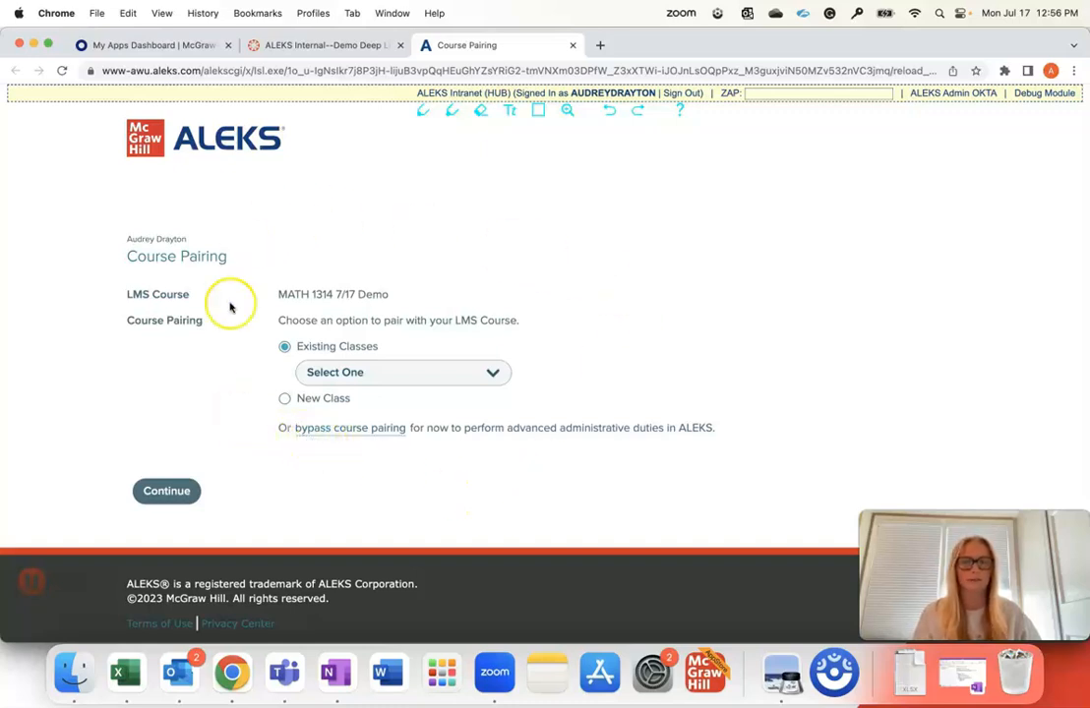
mouse_move(248, 346)
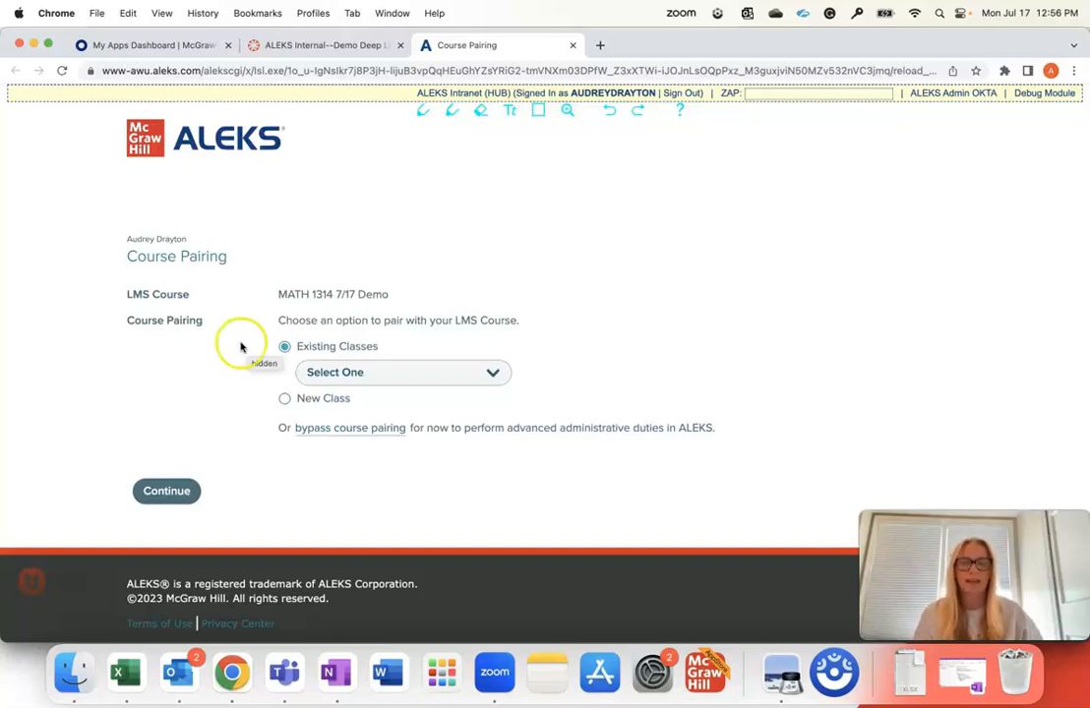
mouse_move(246, 350)
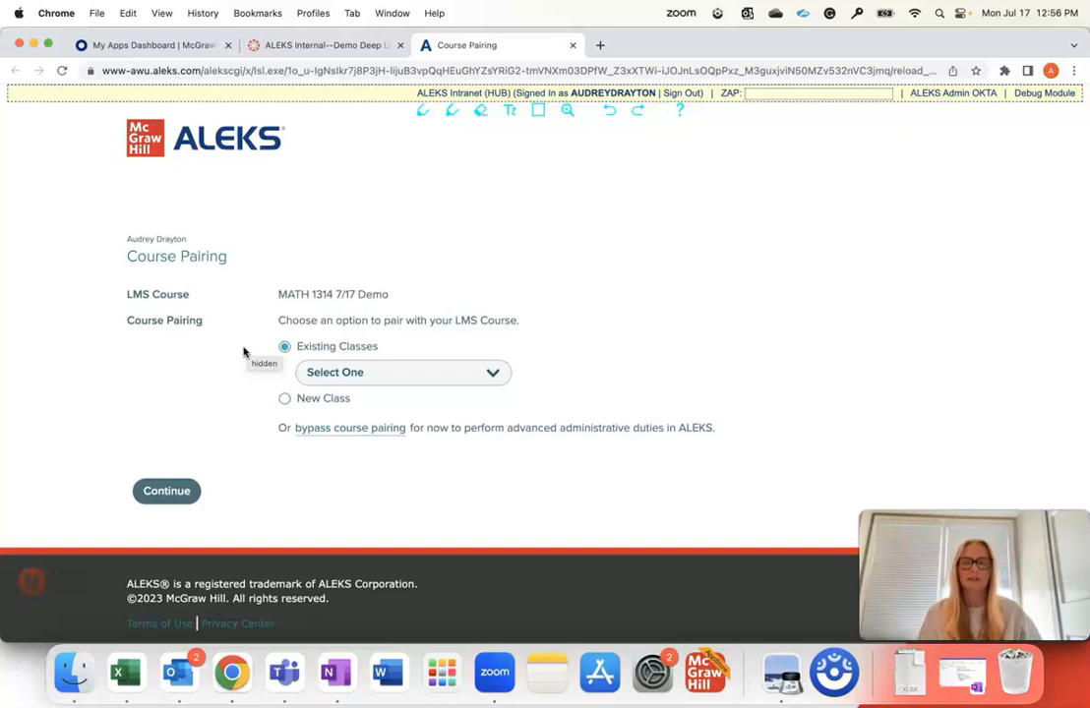
mouse_move(449, 429)
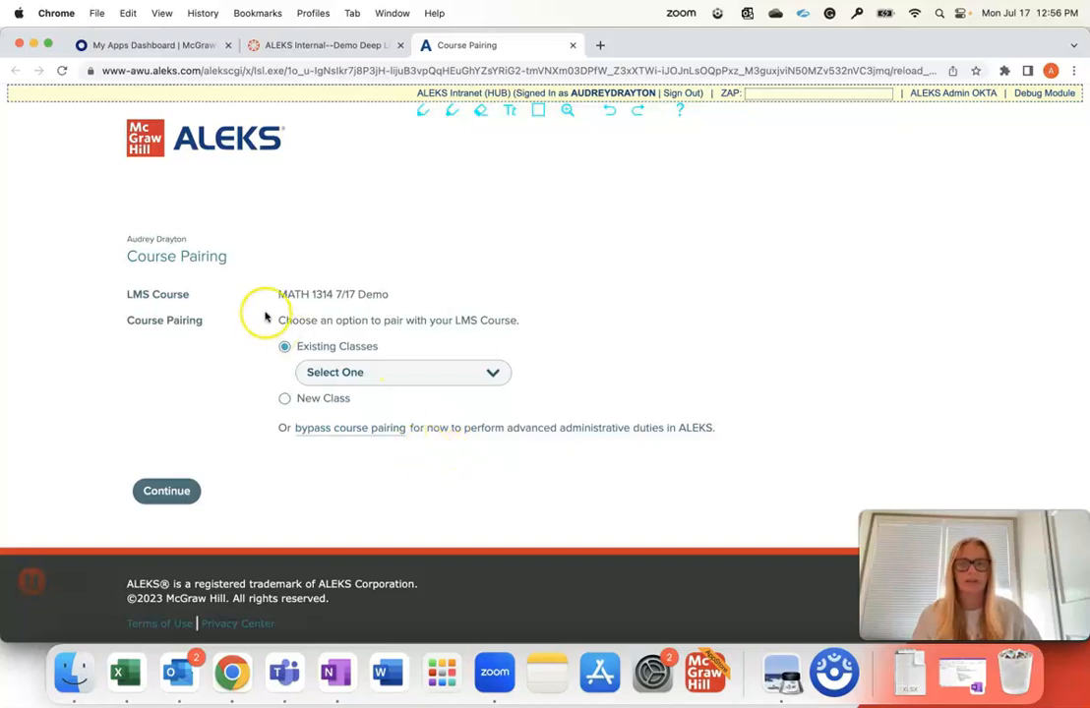
mouse_move(358, 338)
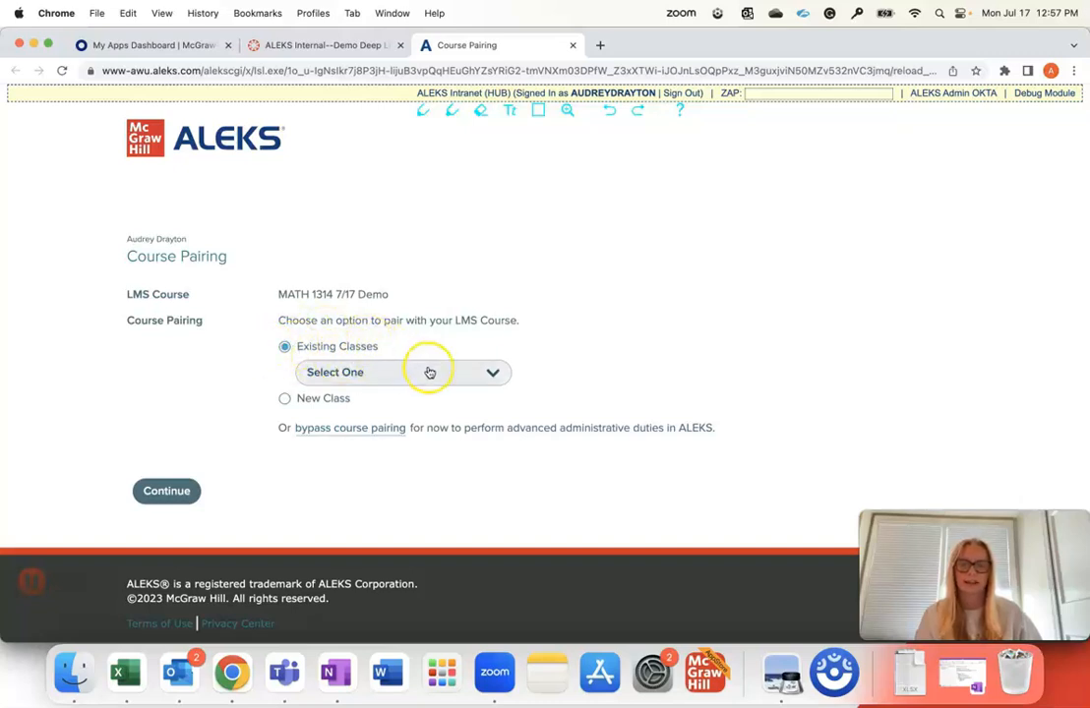
Choose MATH 1314 7/17 from the Existing Classes dropdown as the class to pair.
left_click(404, 372)
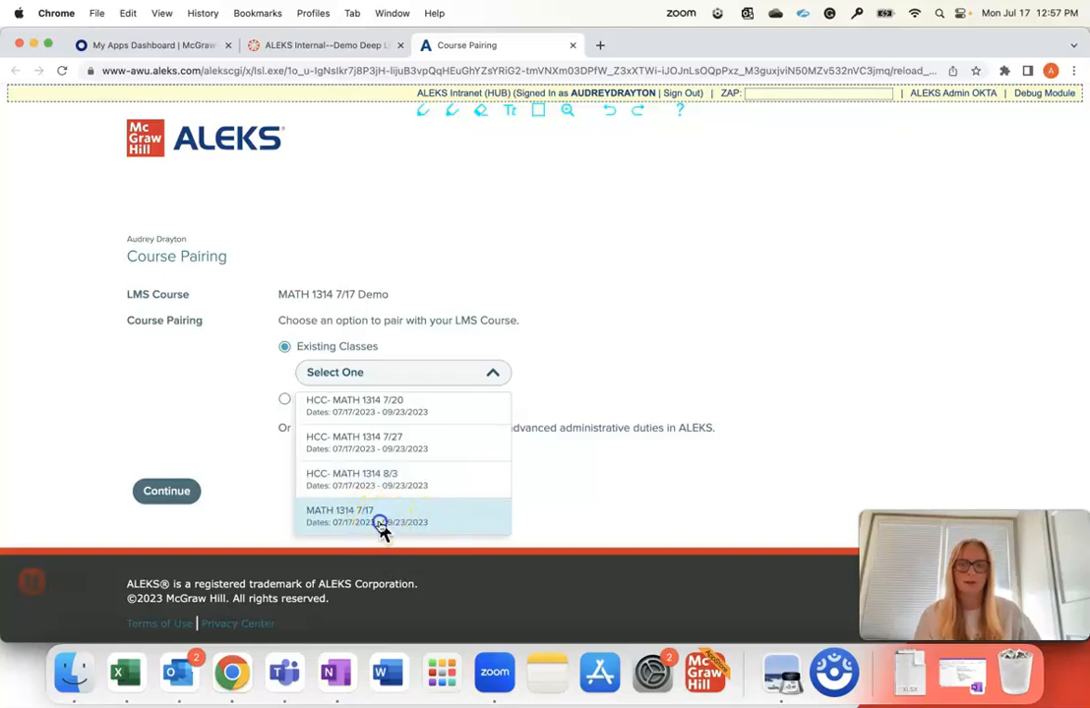
left_click(383, 516)
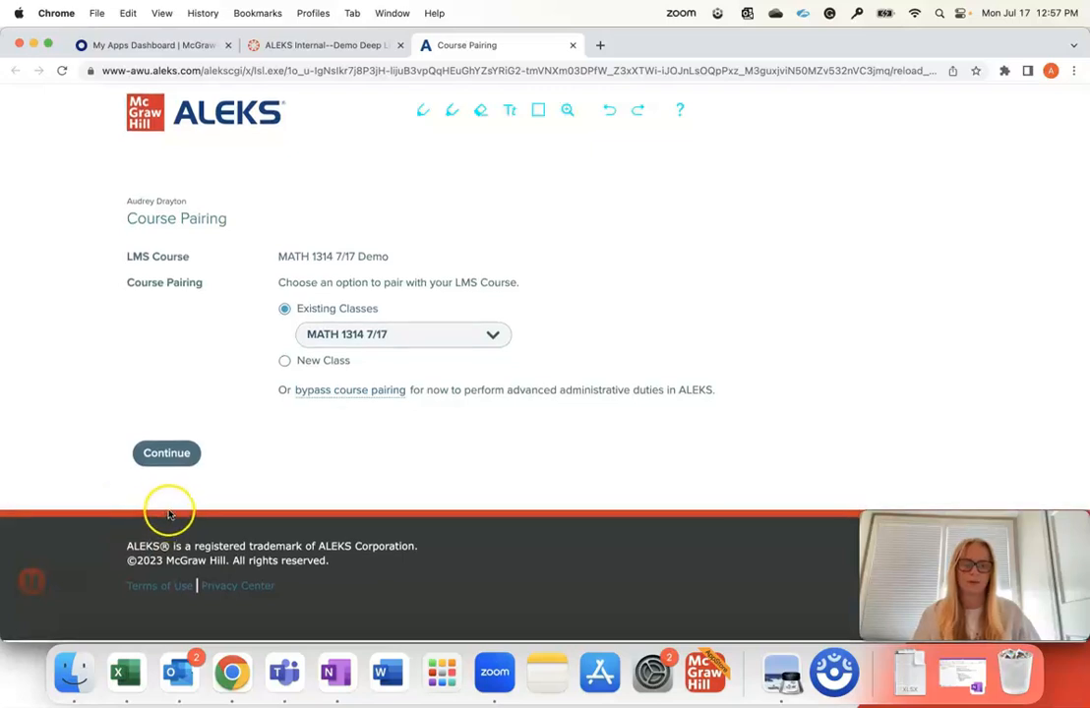
Continue to pair the ALEKS class MATH 1314 7/17 with the MATH 1314 7/17 Demo course.
left_click(166, 453)
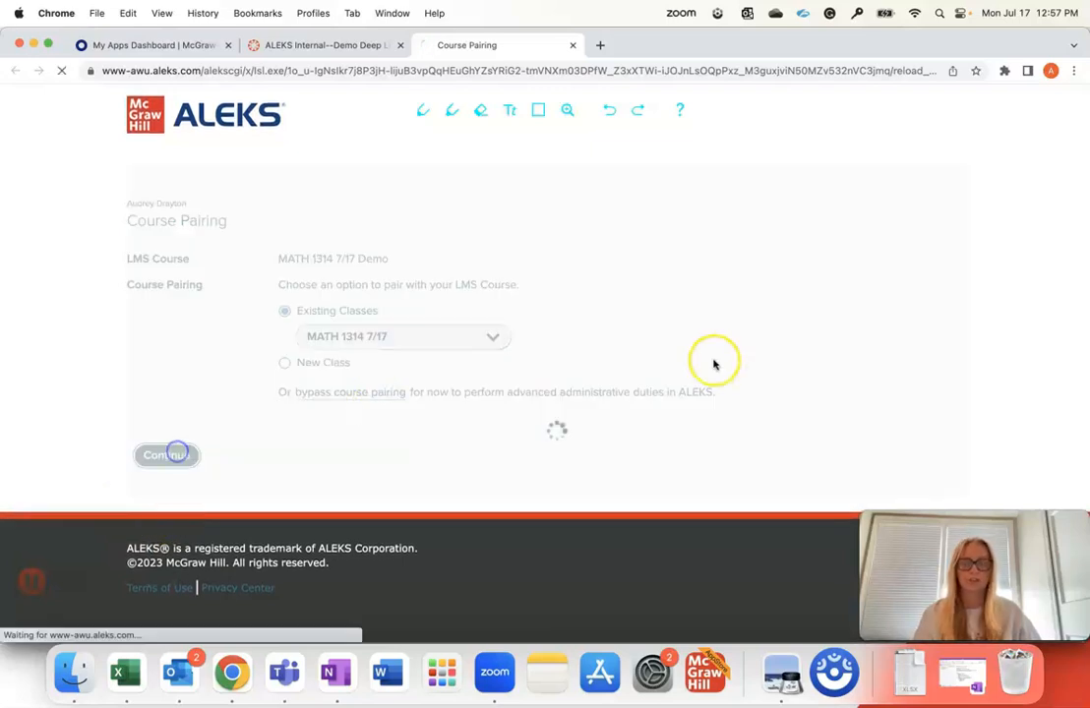
left_click(165, 454)
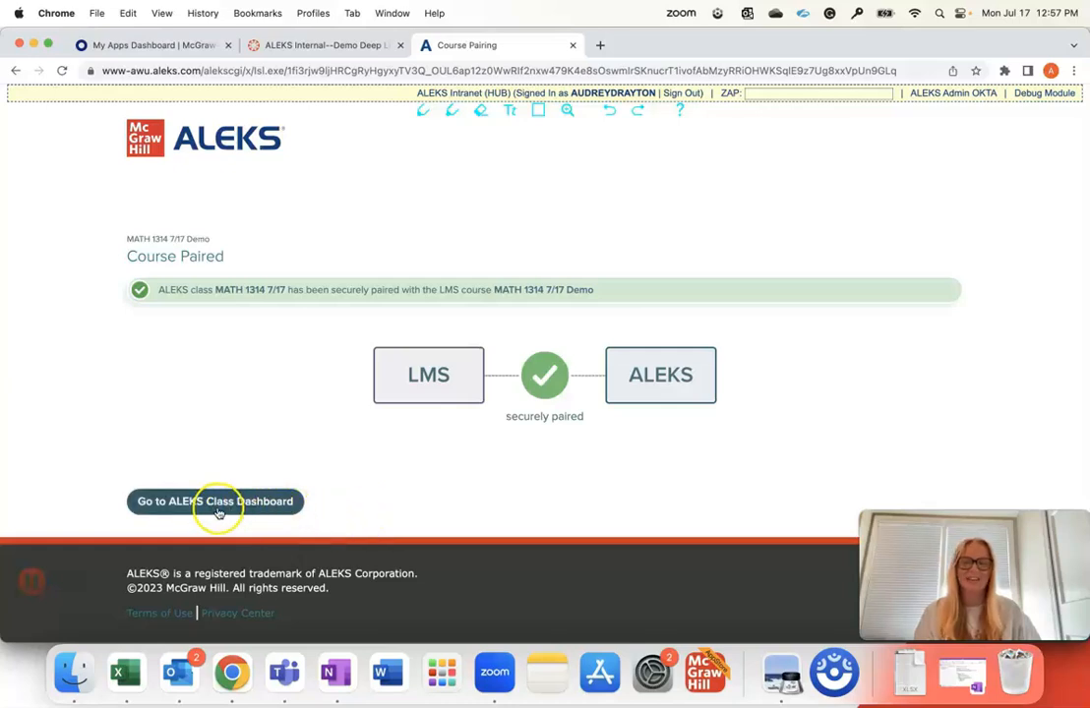
Go to the paired class's ALEKS dashboard and then its Gradebook Setup page.
left_click(215, 502)
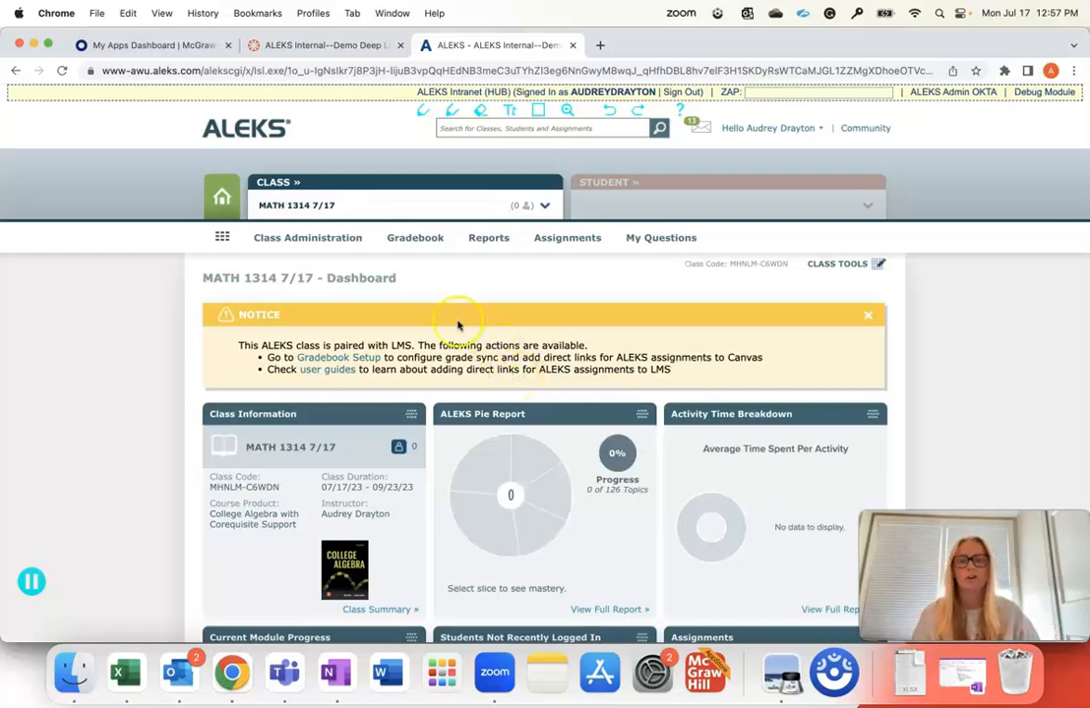
mouse_move(444, 274)
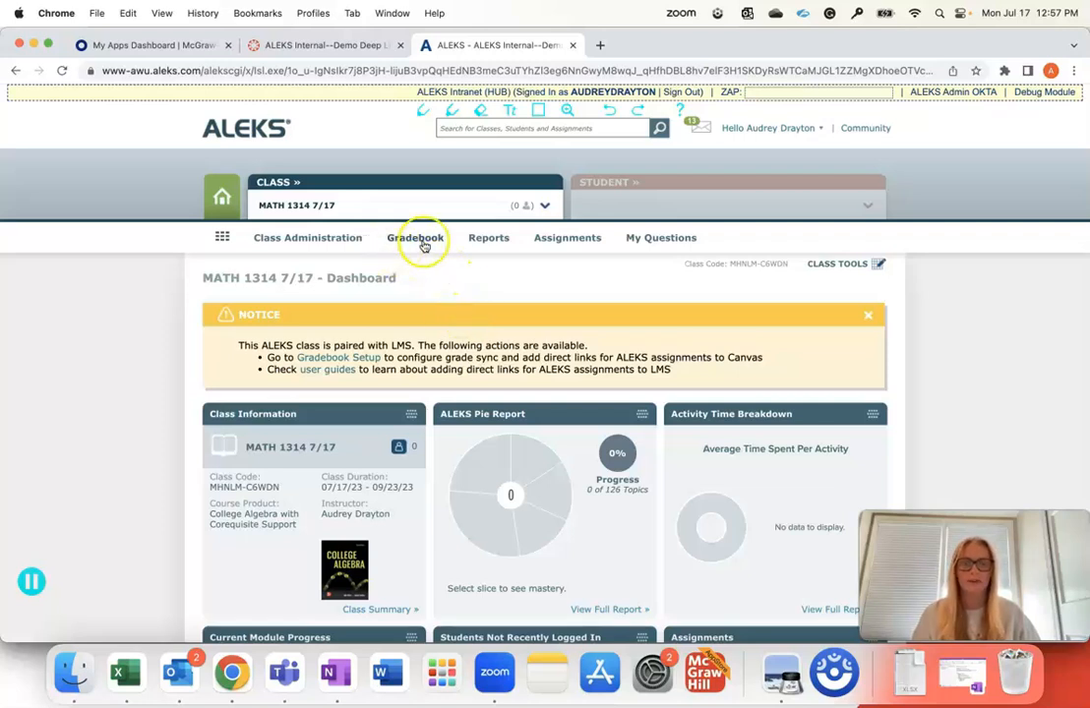
left_click(417, 236)
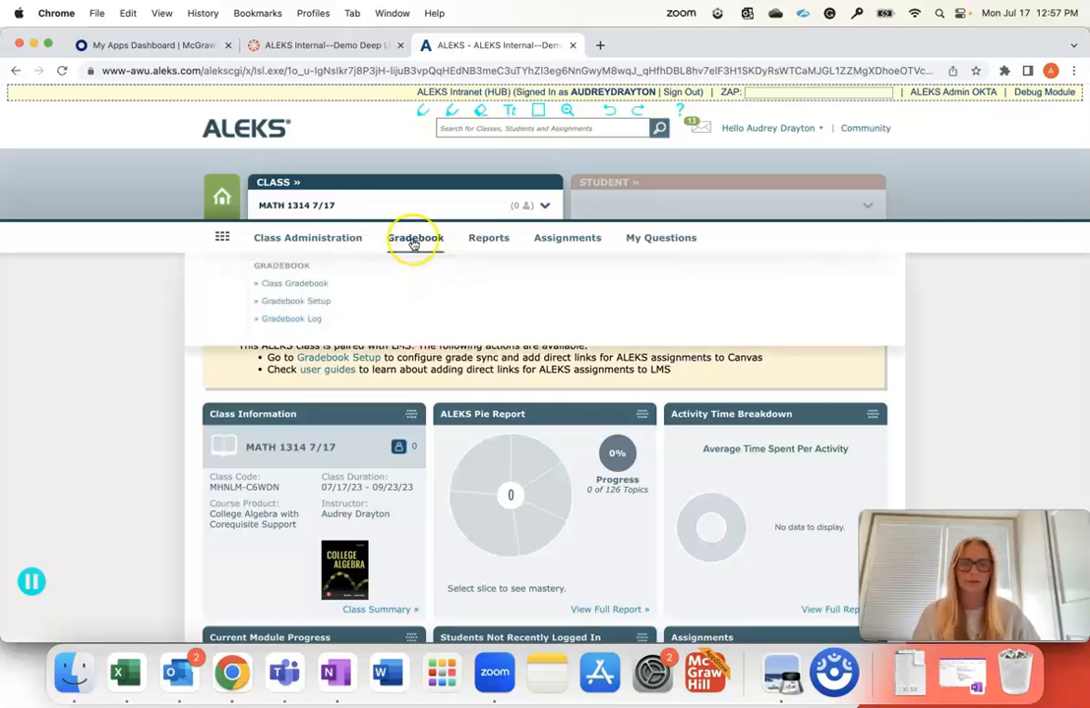
left_click(295, 301)
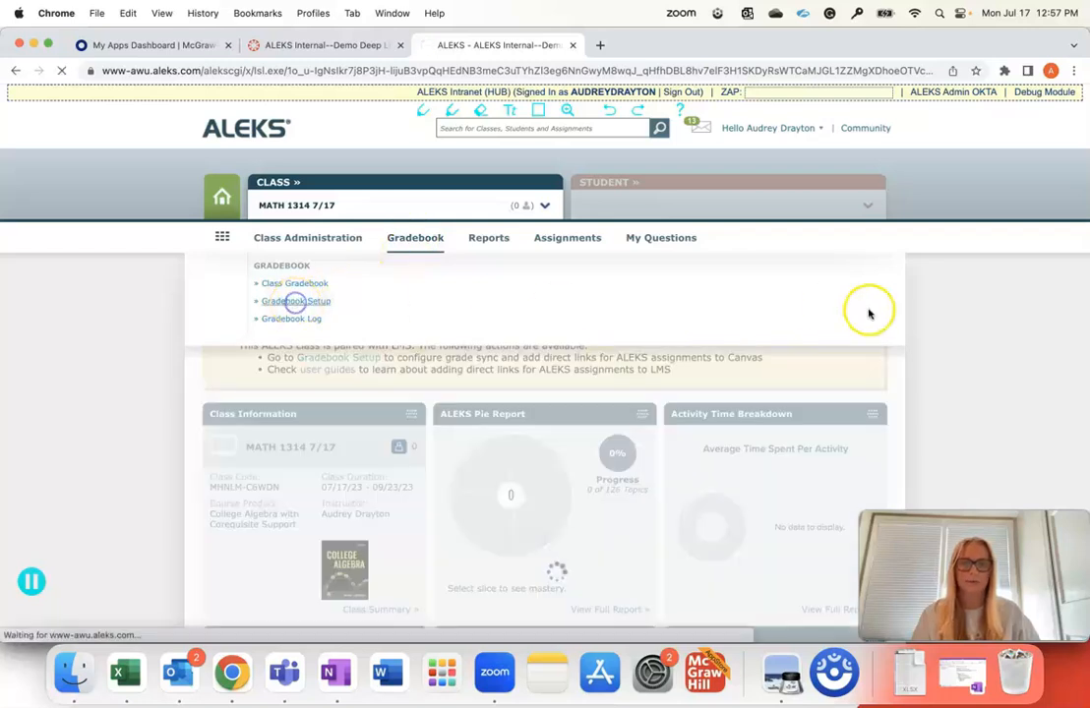
In LMS Sync Settings, enable Synchronize grades, timed on assignment due dates.
left_click(295, 301)
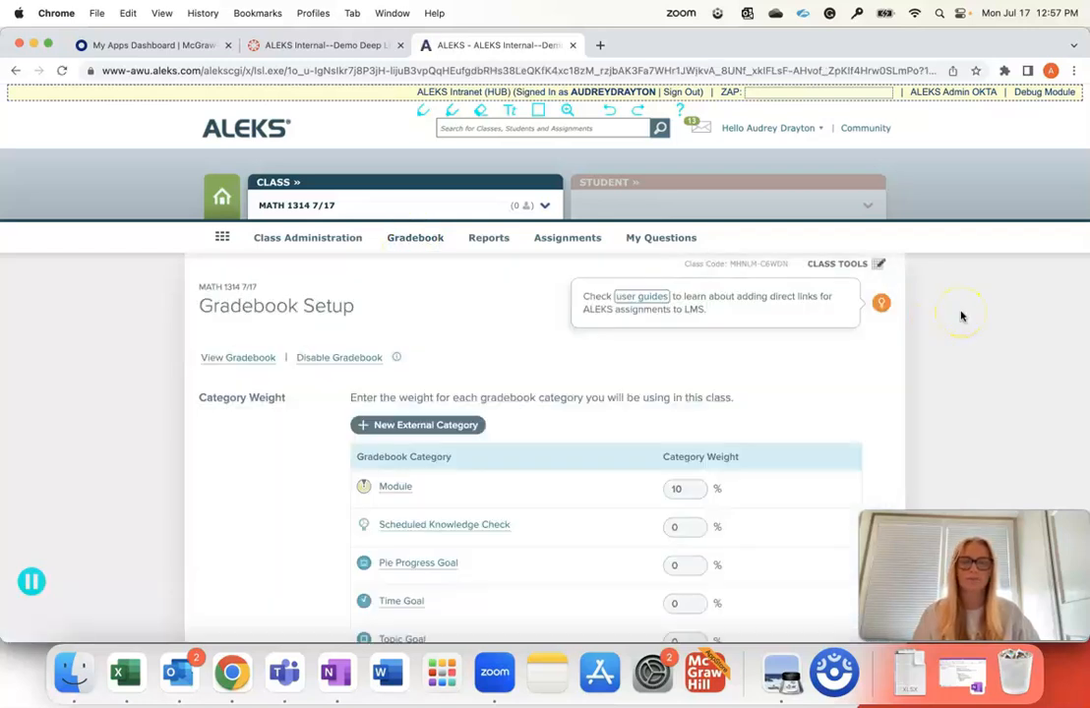
scroll("down", 3)
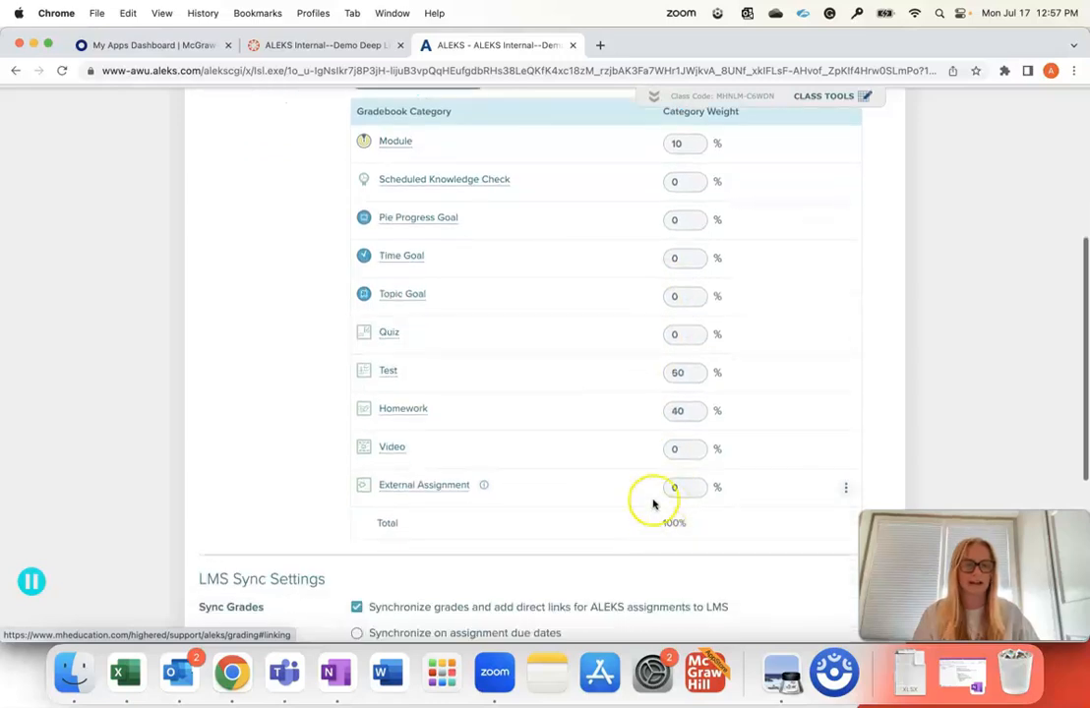
scroll("down", 3)
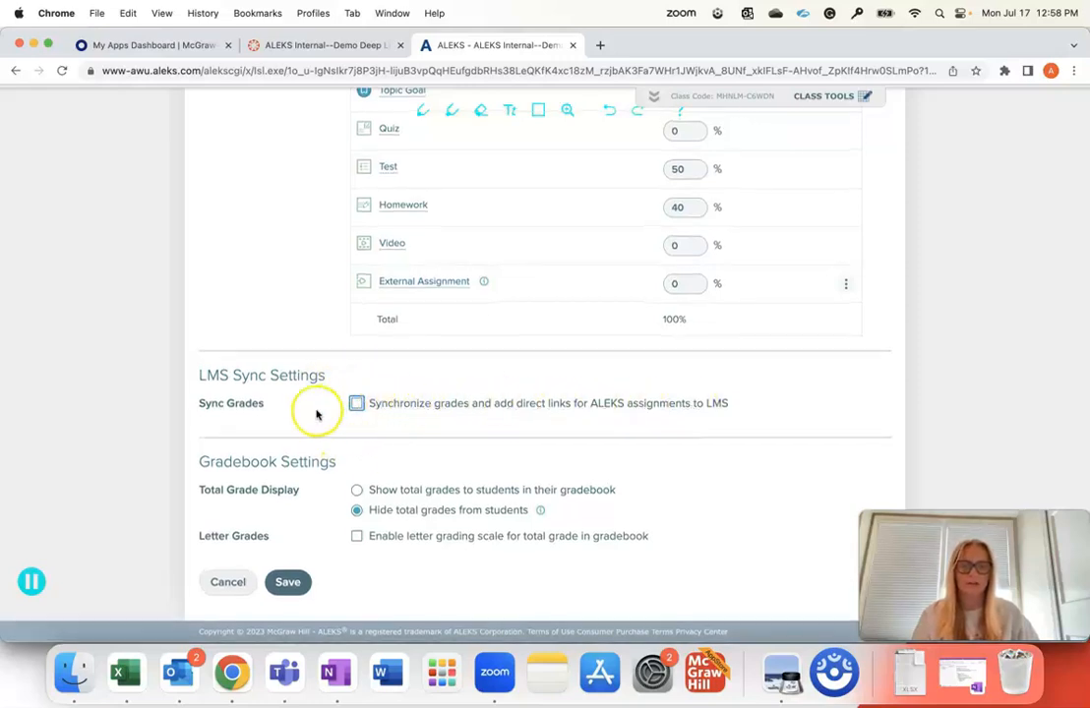
left_click(356, 401)
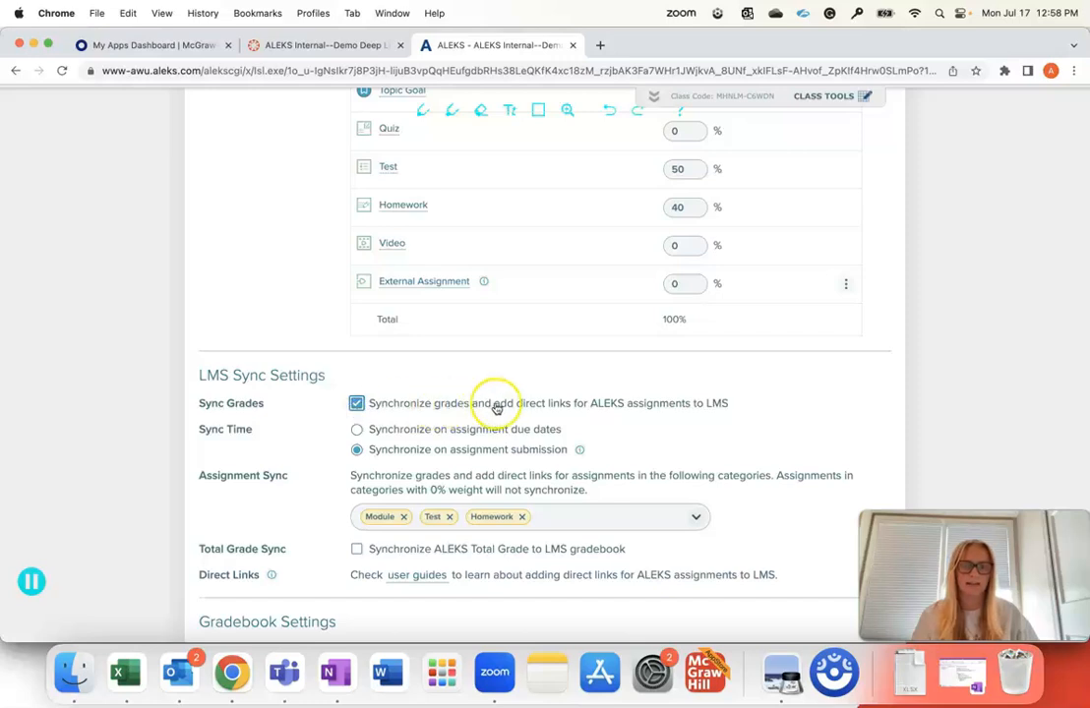
scroll("down", 3)
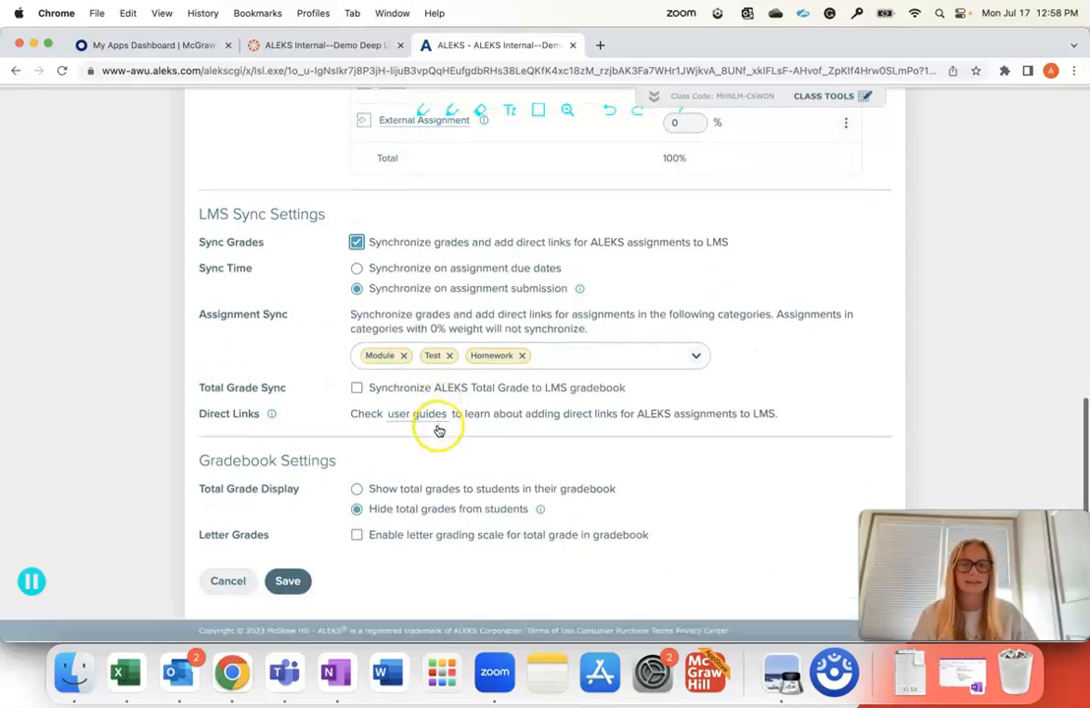
left_click(358, 267)
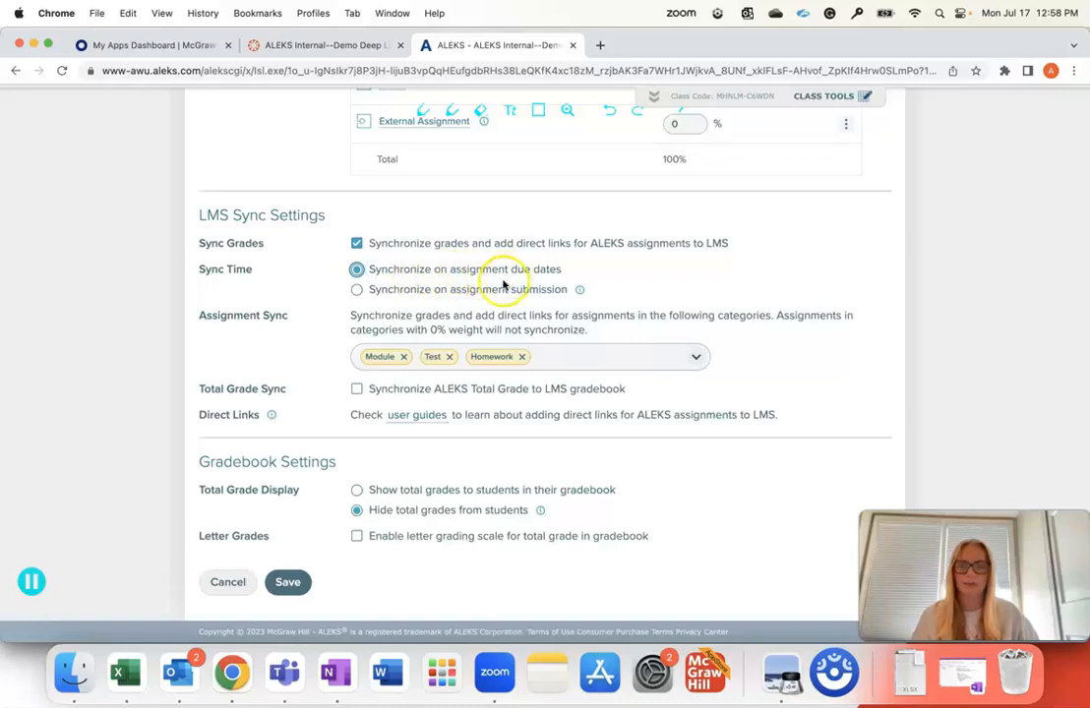
mouse_move(535, 283)
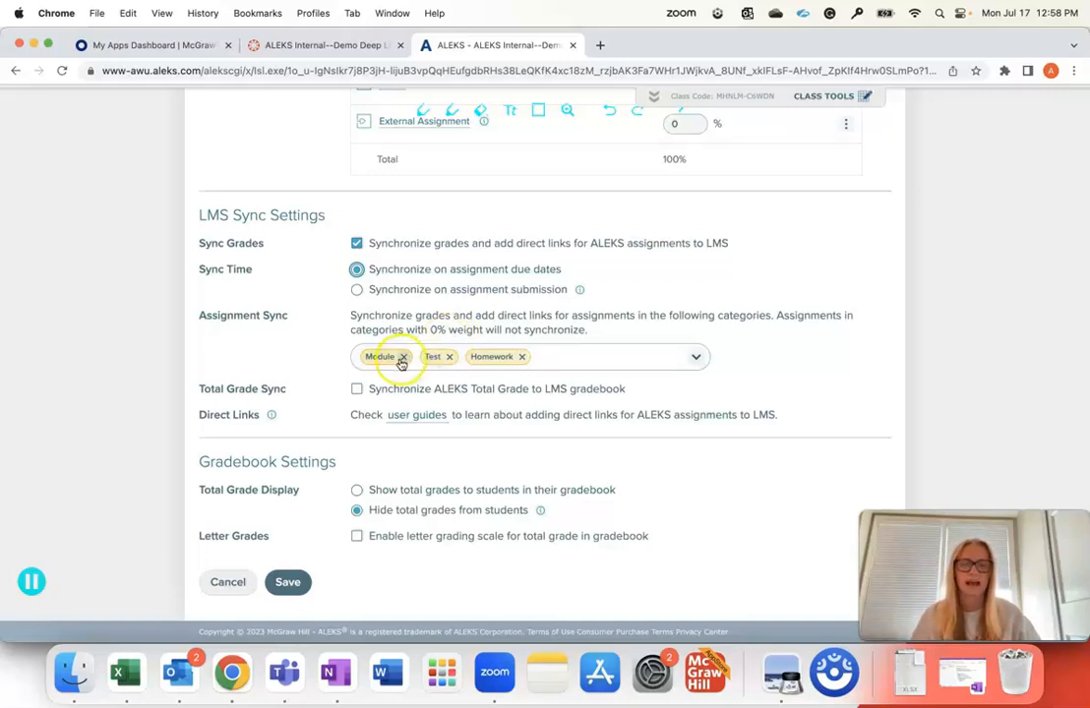
Clear the assignment sync categories and re-select Homework, Test and Module.
left_click(401, 356)
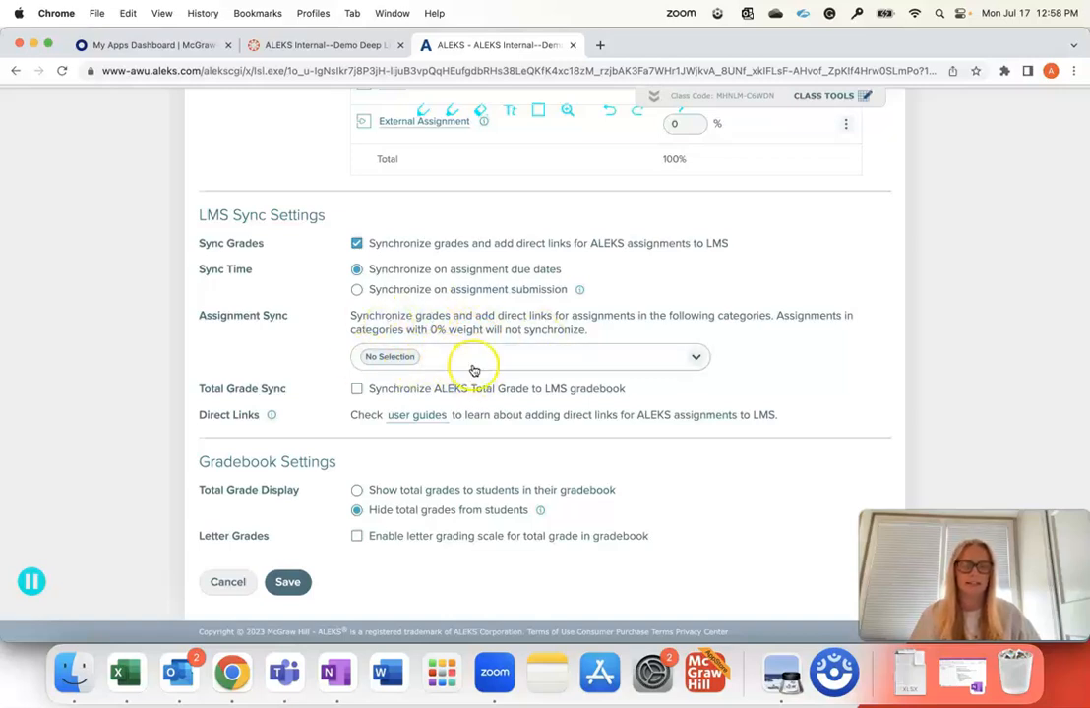
left_click(531, 356)
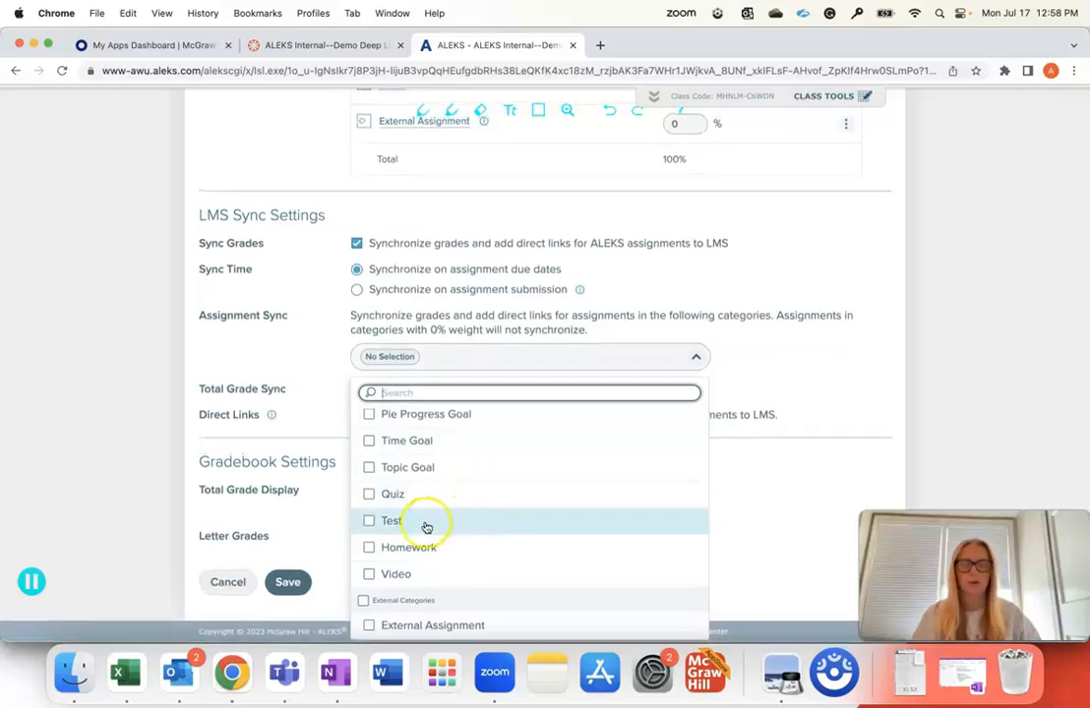
left_click(369, 546)
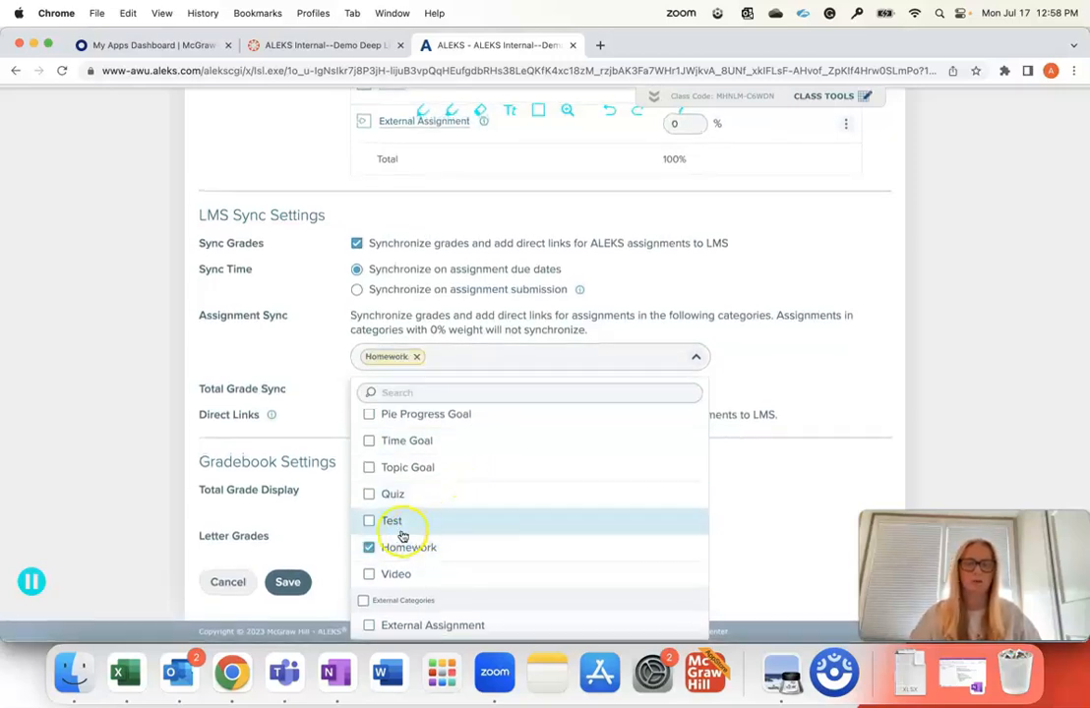
left_click(392, 519)
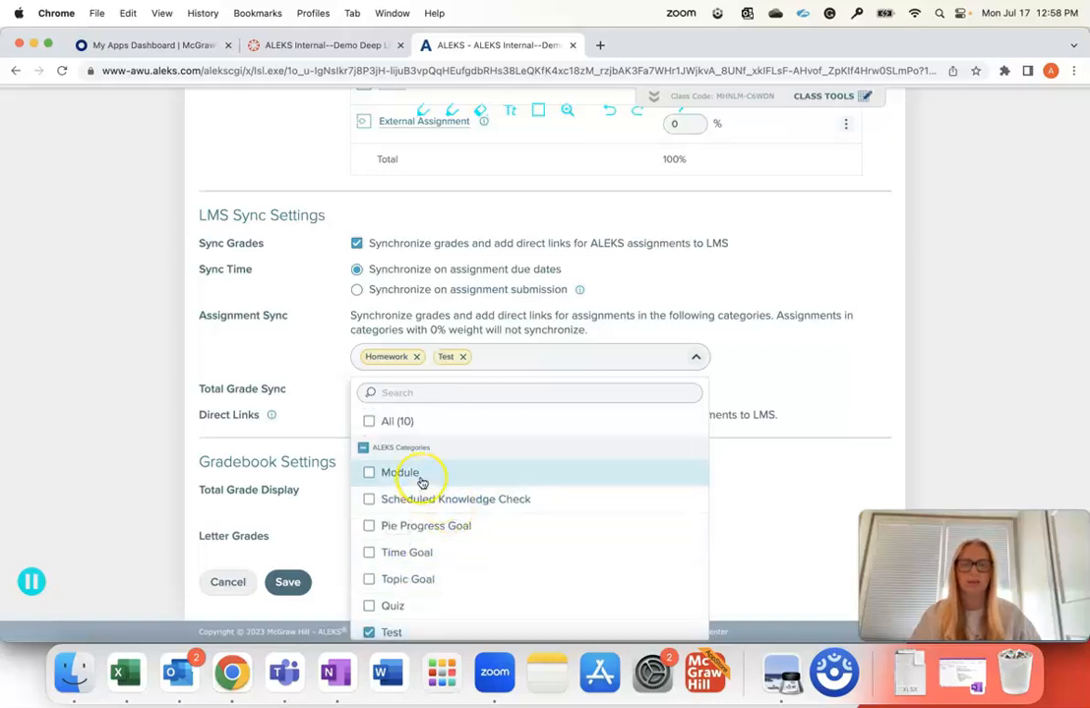
left_click(370, 472)
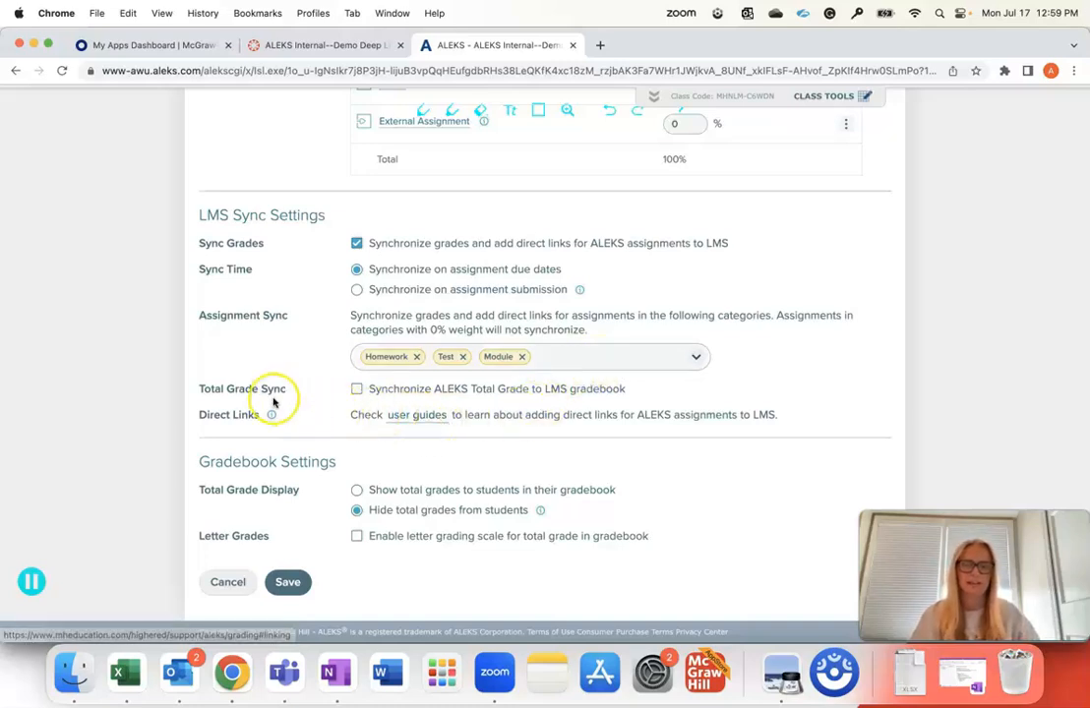
mouse_move(386, 395)
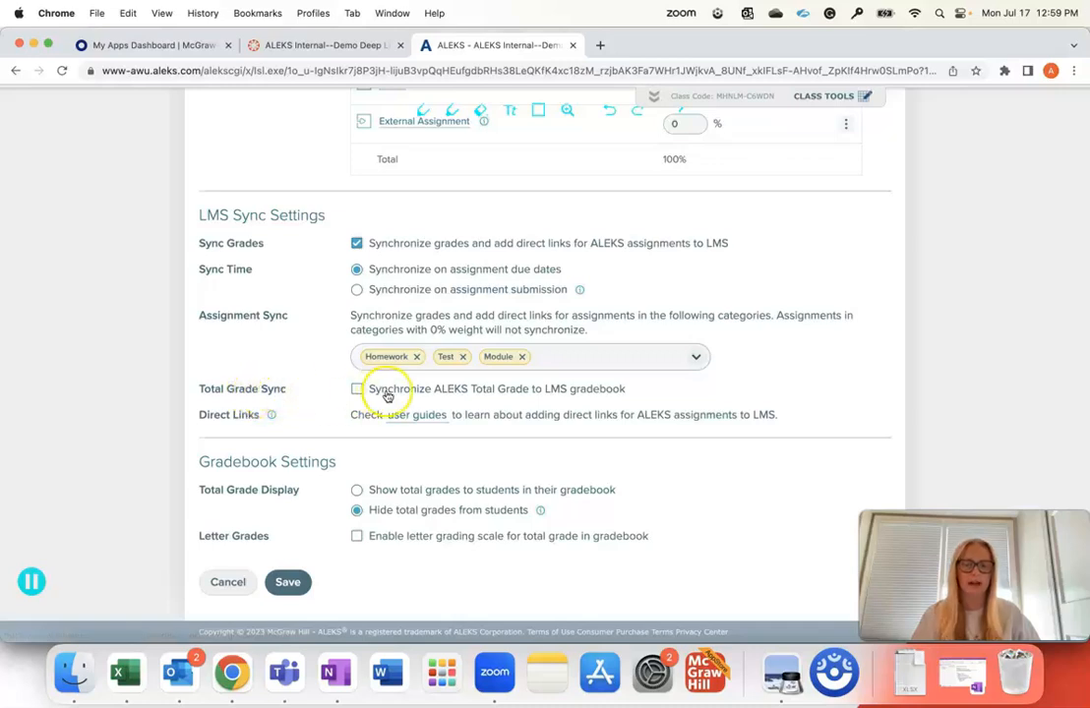
Toggle Synchronize ALEKS Total Grade on and back off, then save the gradebook setup.
left_click(356, 390)
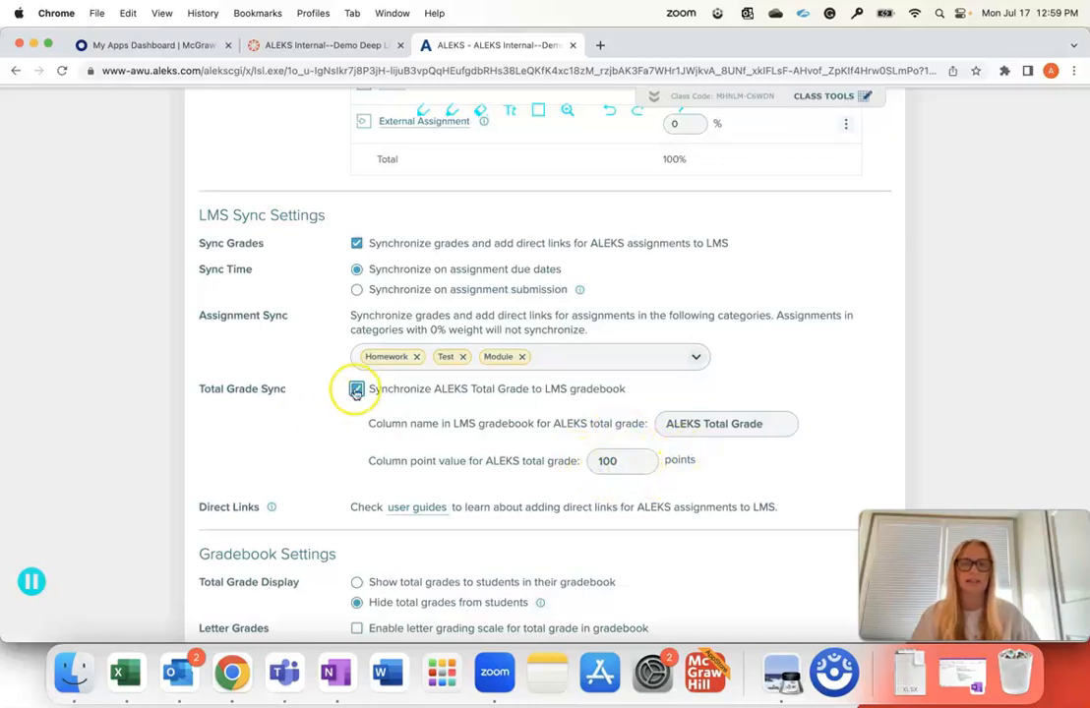
left_click(356, 389)
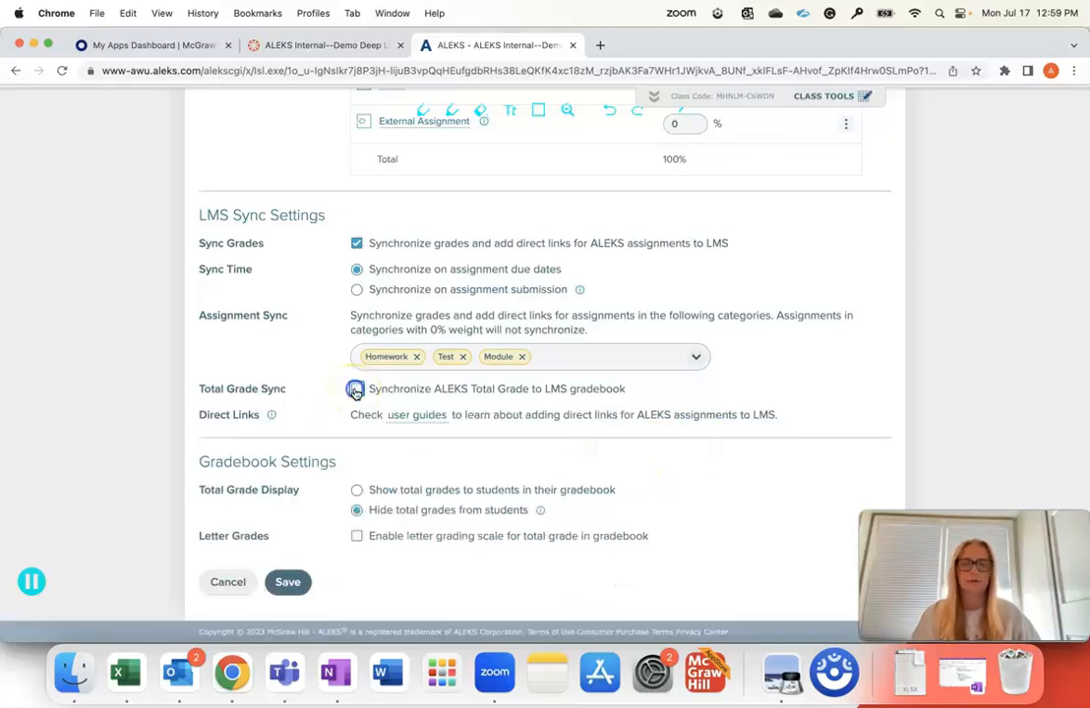
left_click(356, 389)
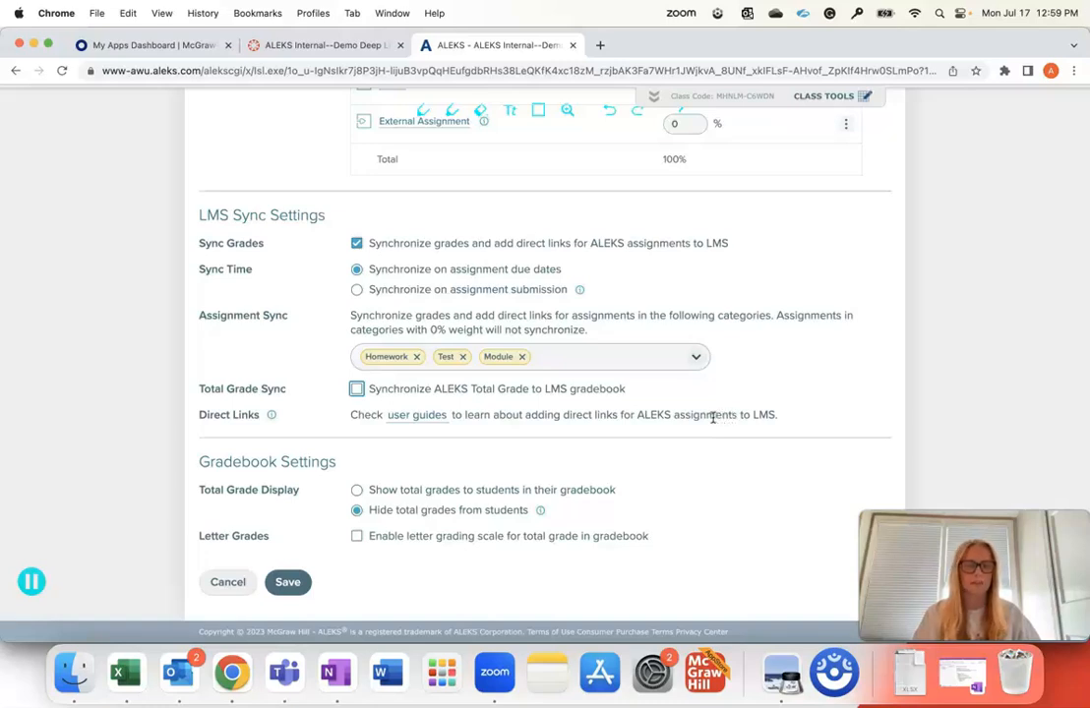
mouse_move(427, 482)
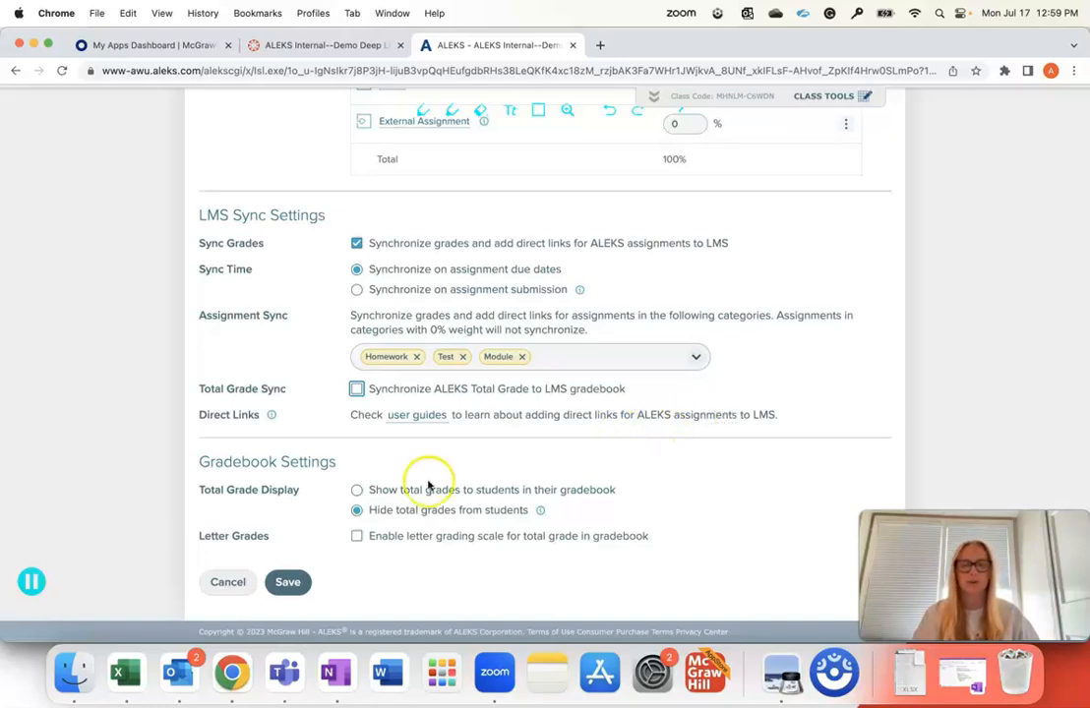
left_click(288, 583)
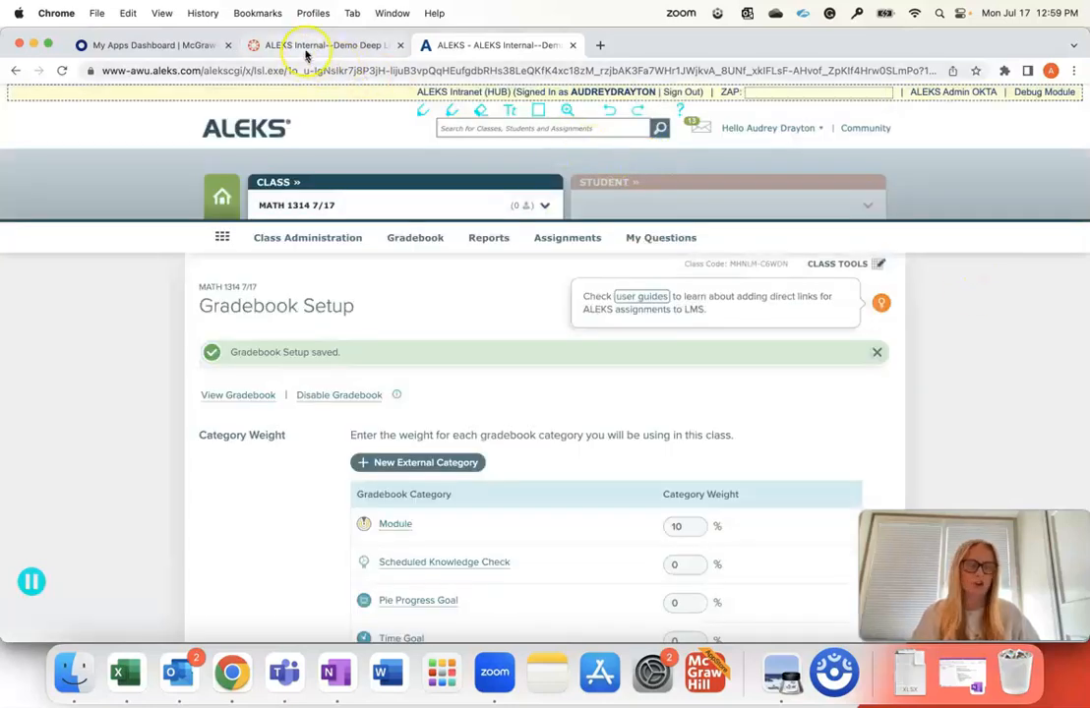
left_click(325, 43)
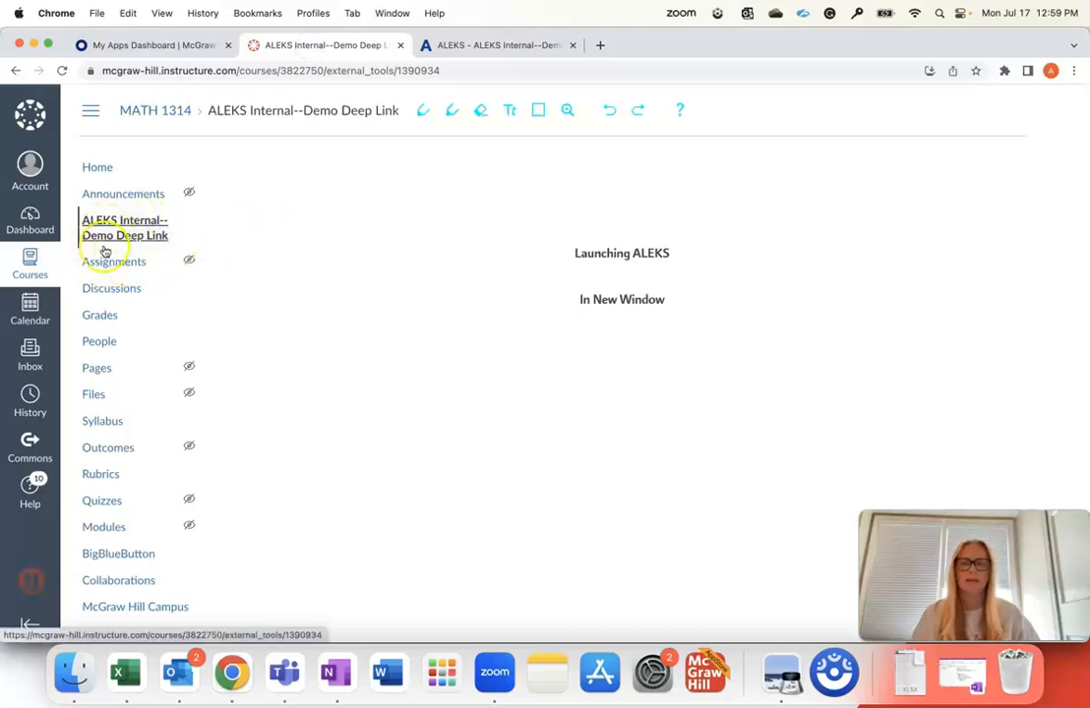
left_click(114, 259)
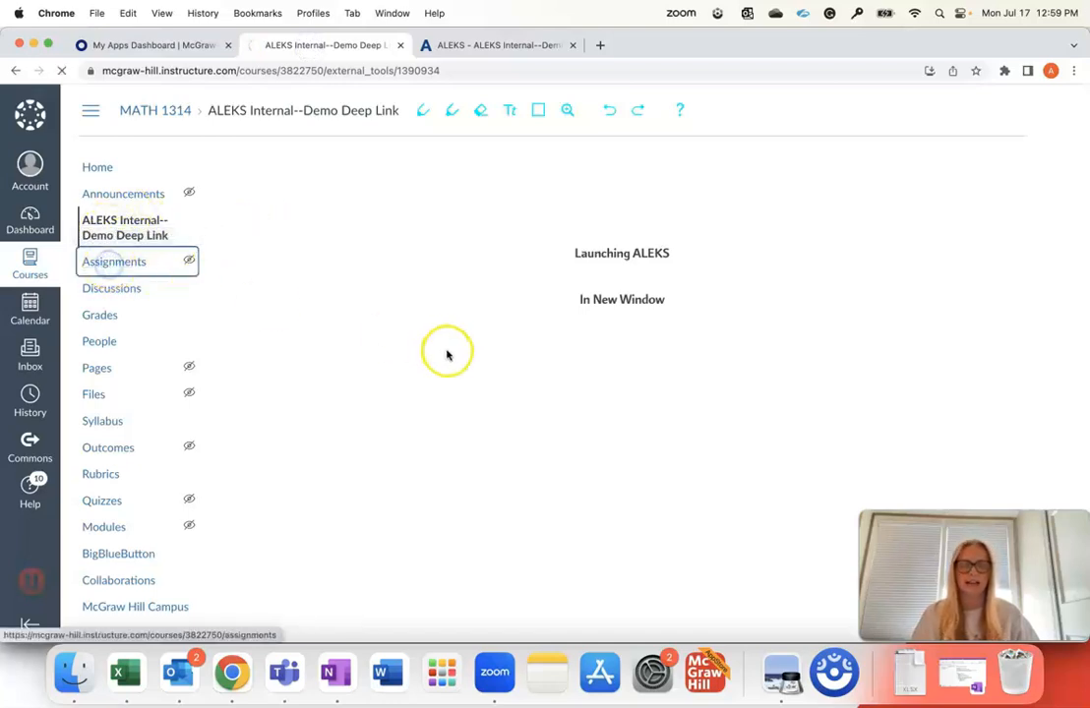
left_click(114, 259)
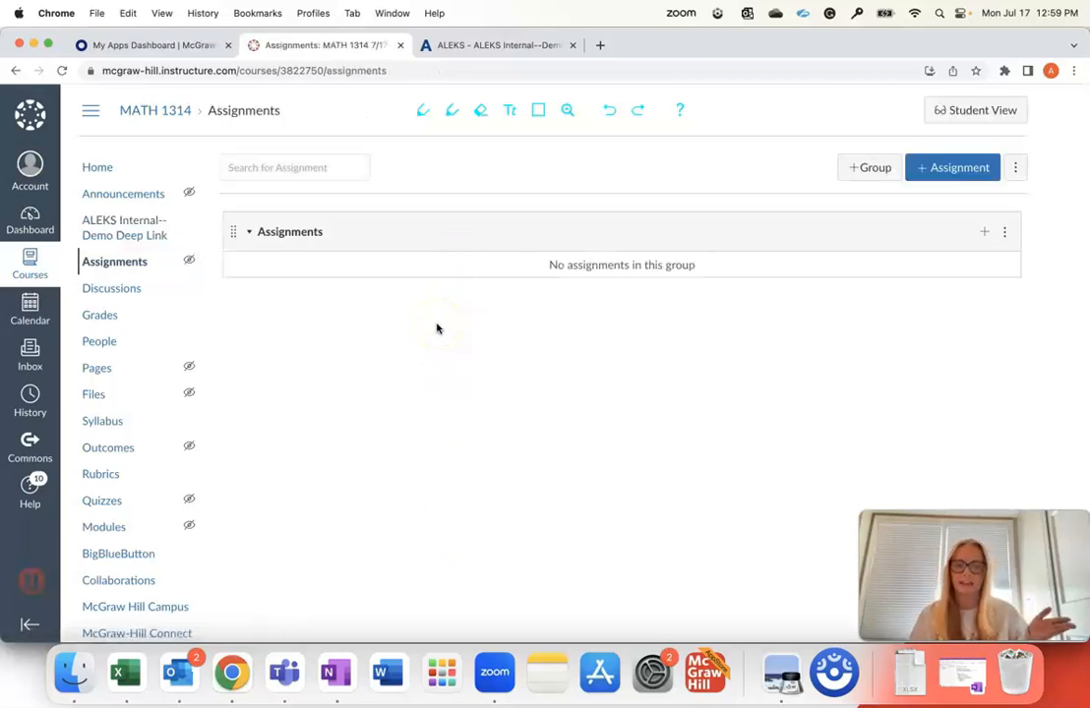
mouse_move(403, 397)
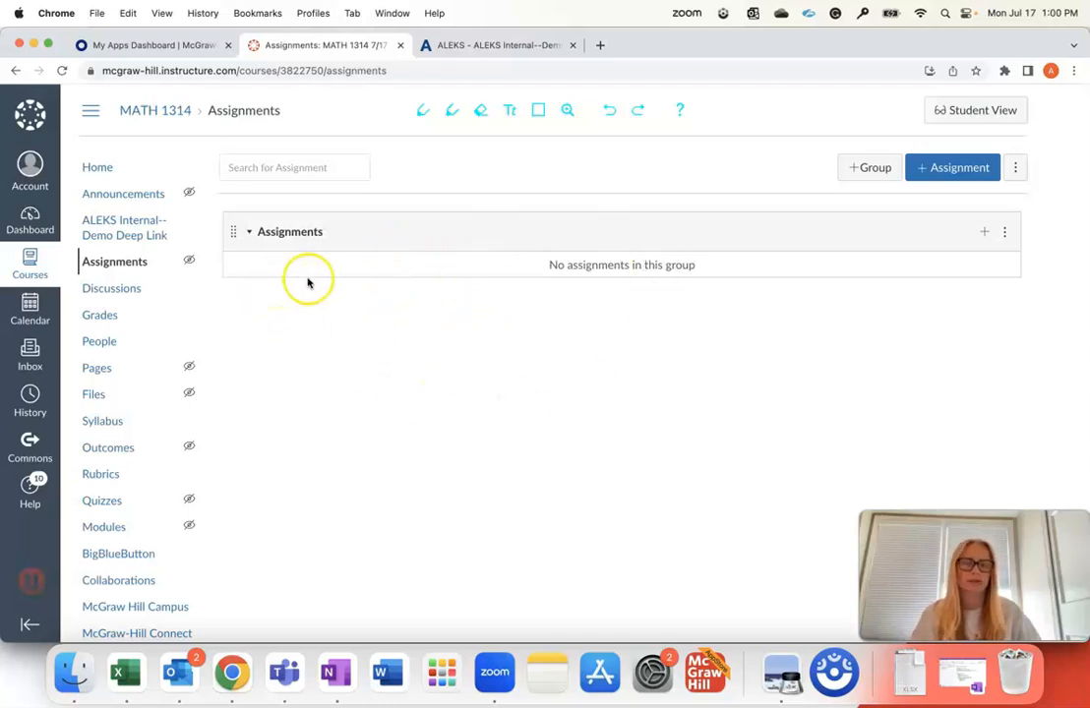
mouse_move(362, 344)
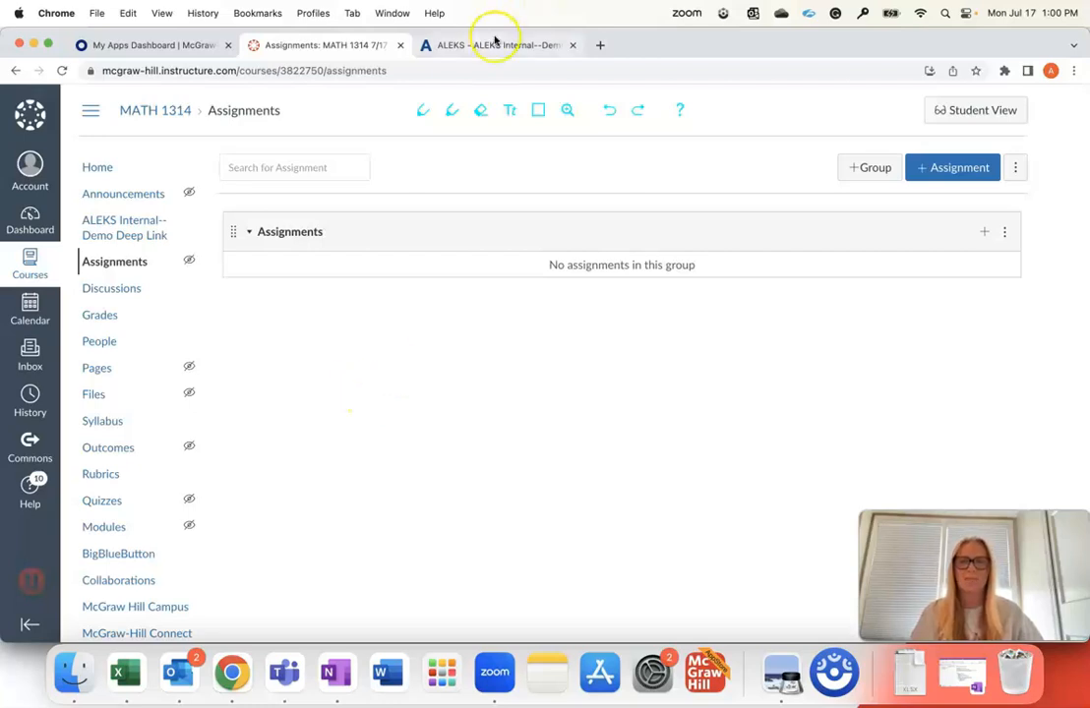
left_click(496, 43)
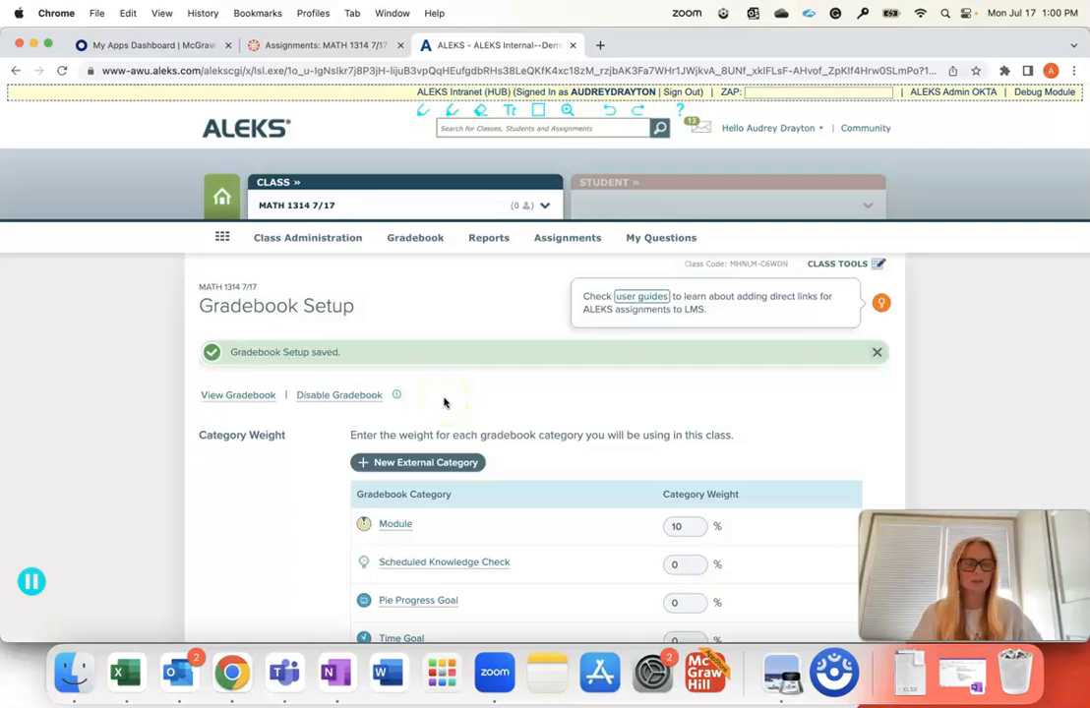